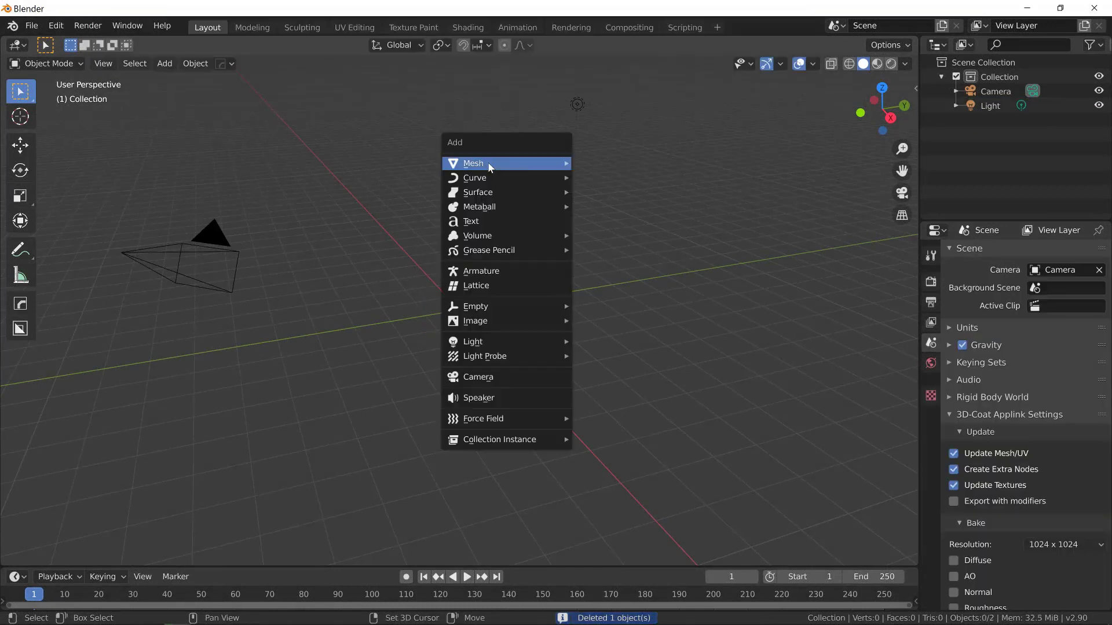
Step: Add a plane mesh and stand it upright as the sign surface
click(473, 163)
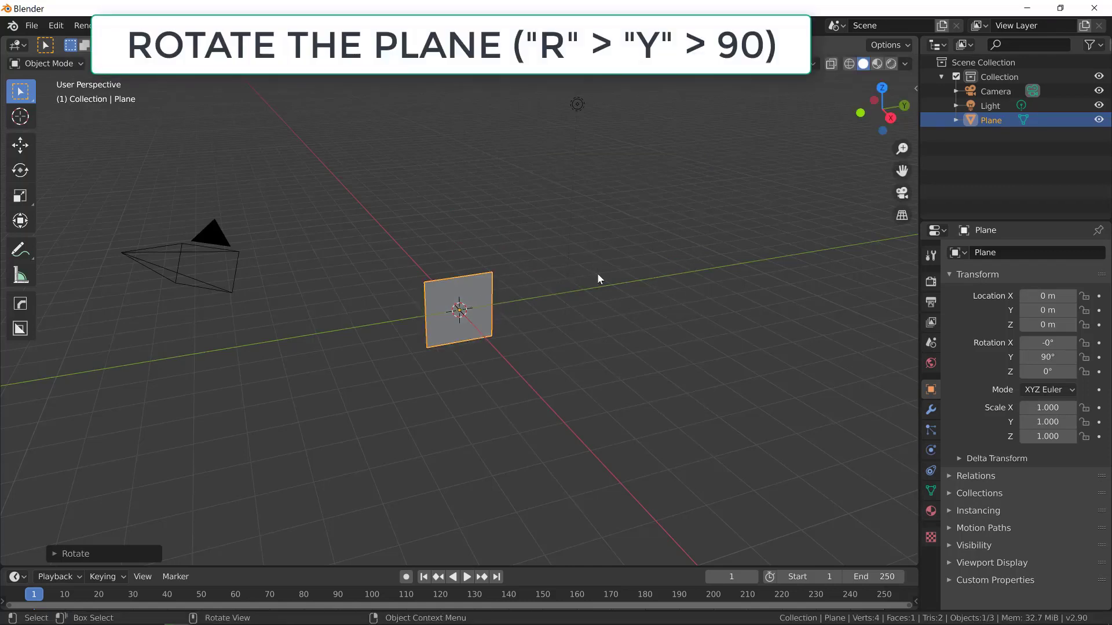
key(g)
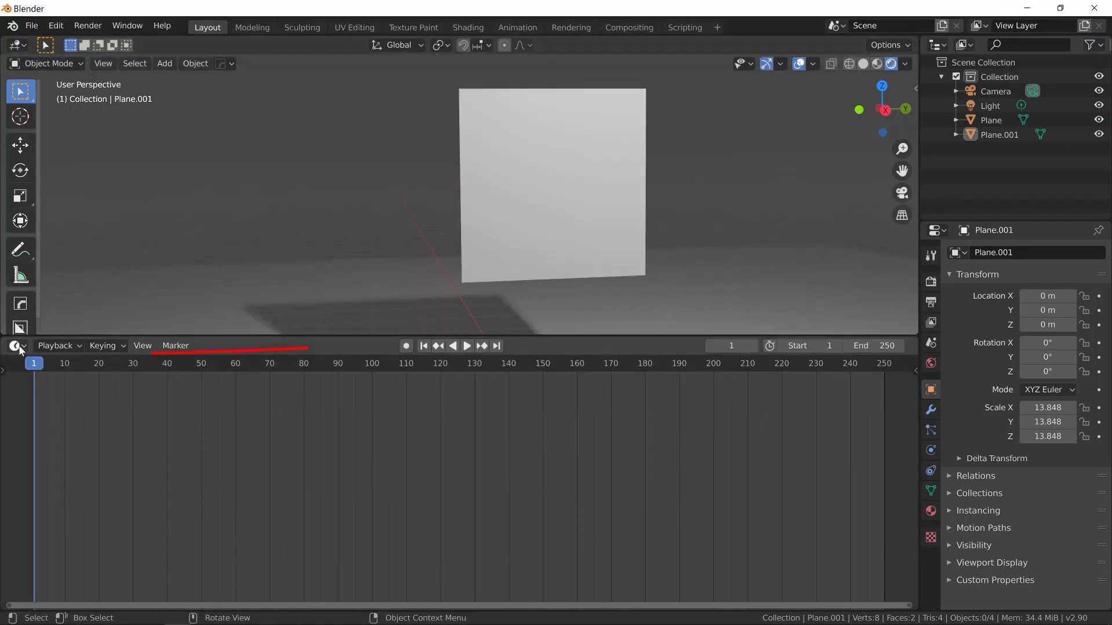
Step: Switch the lower editor to the Shader Editor and create a new material for the plane
click(13, 346)
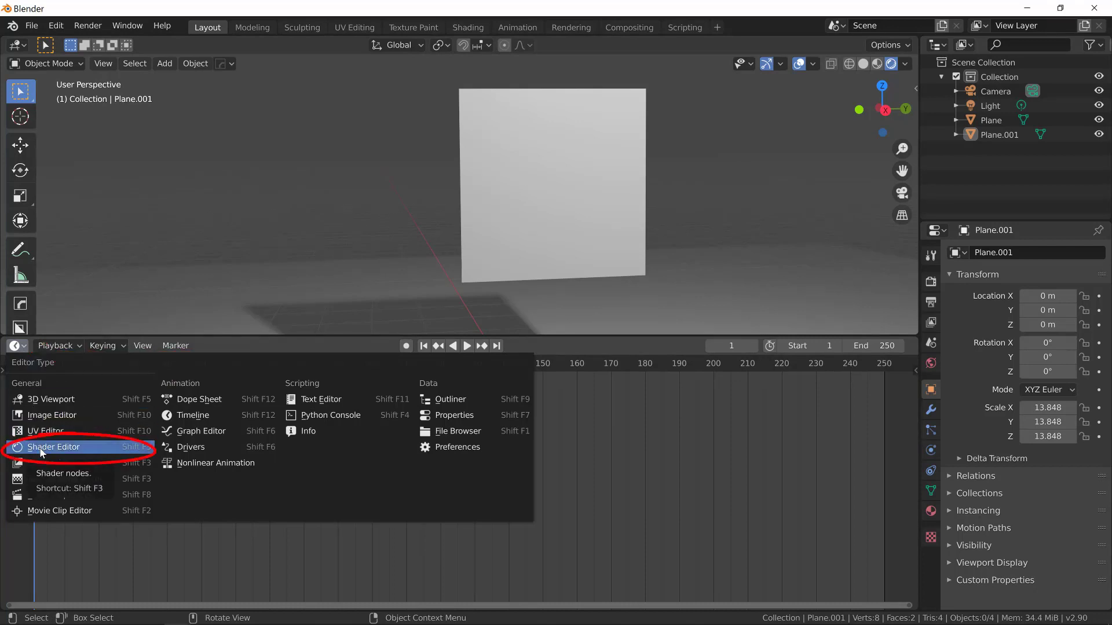
click(54, 447)
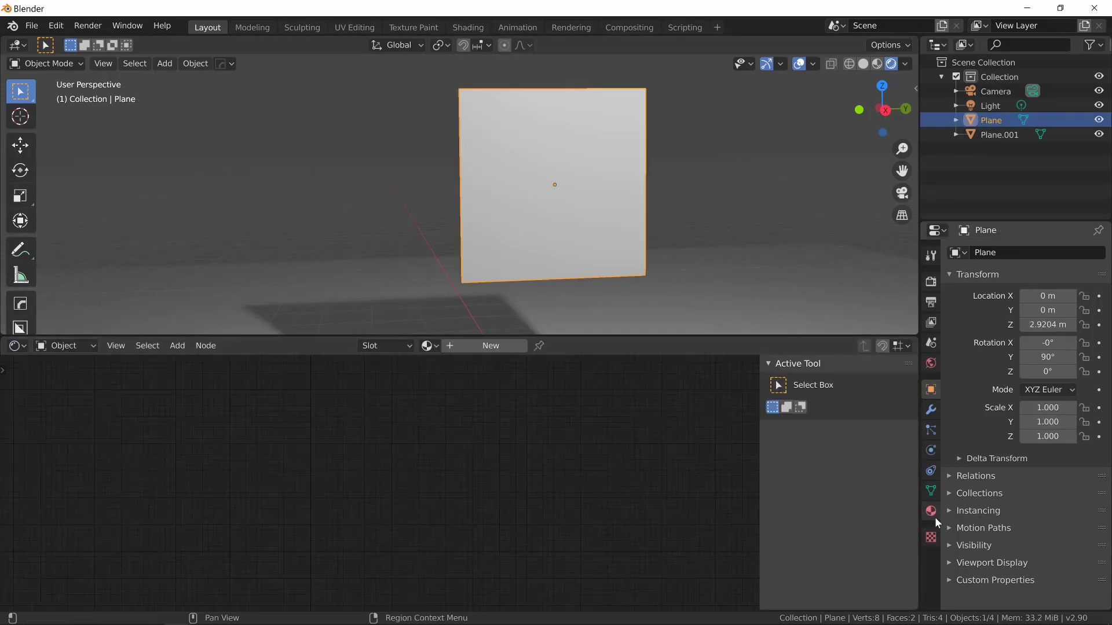
click(930, 510)
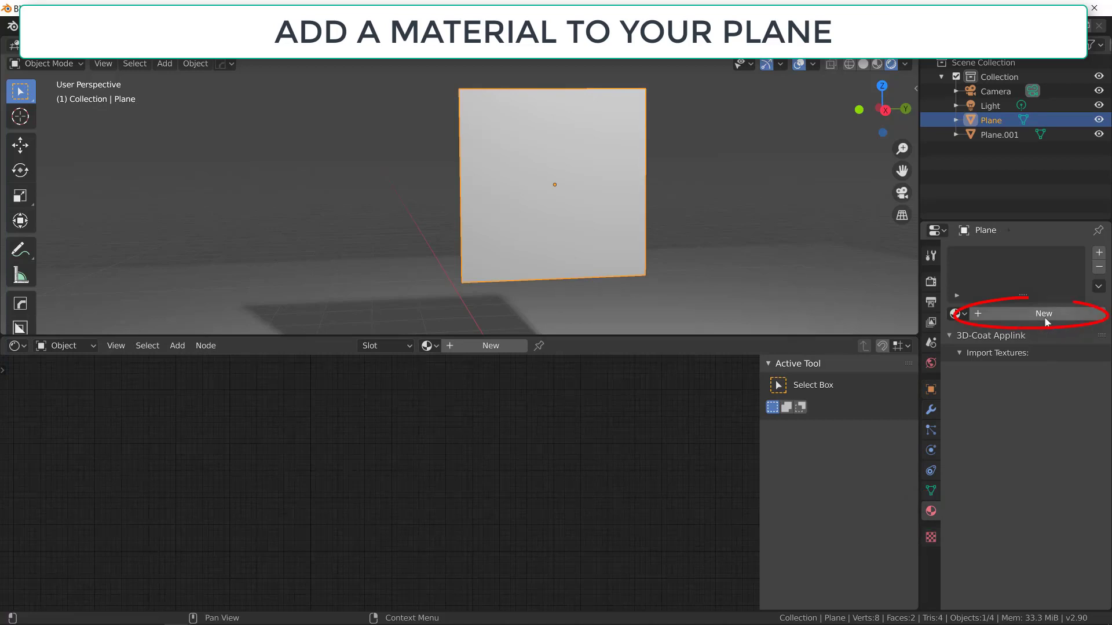
click(1044, 314)
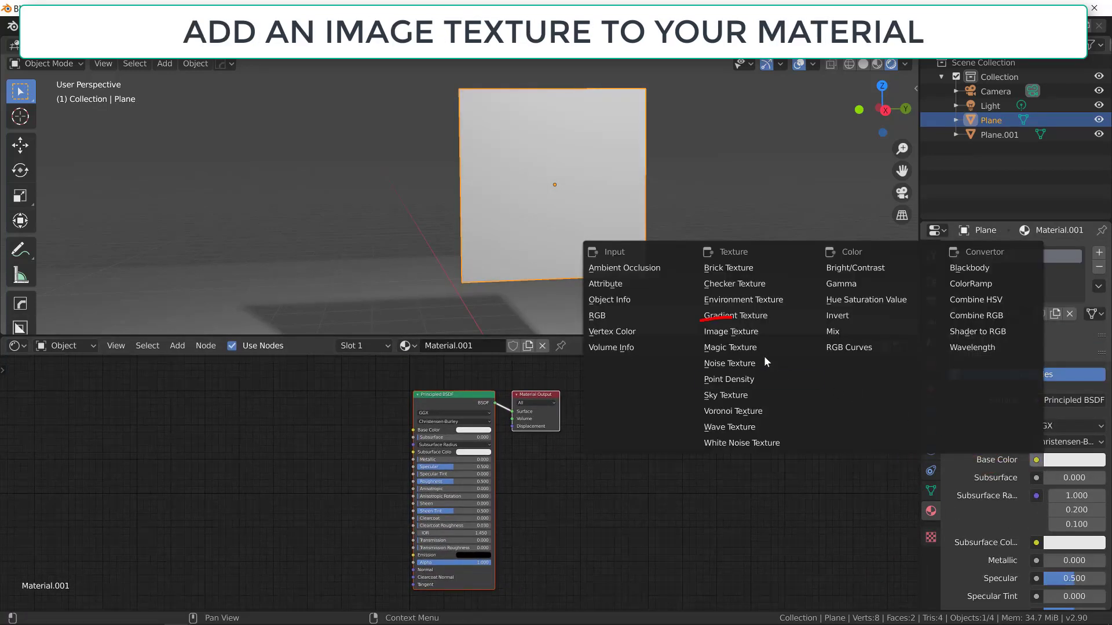
Step: Add an Image Texture node and space it and the Material Output apart in the node tree
click(730, 331)
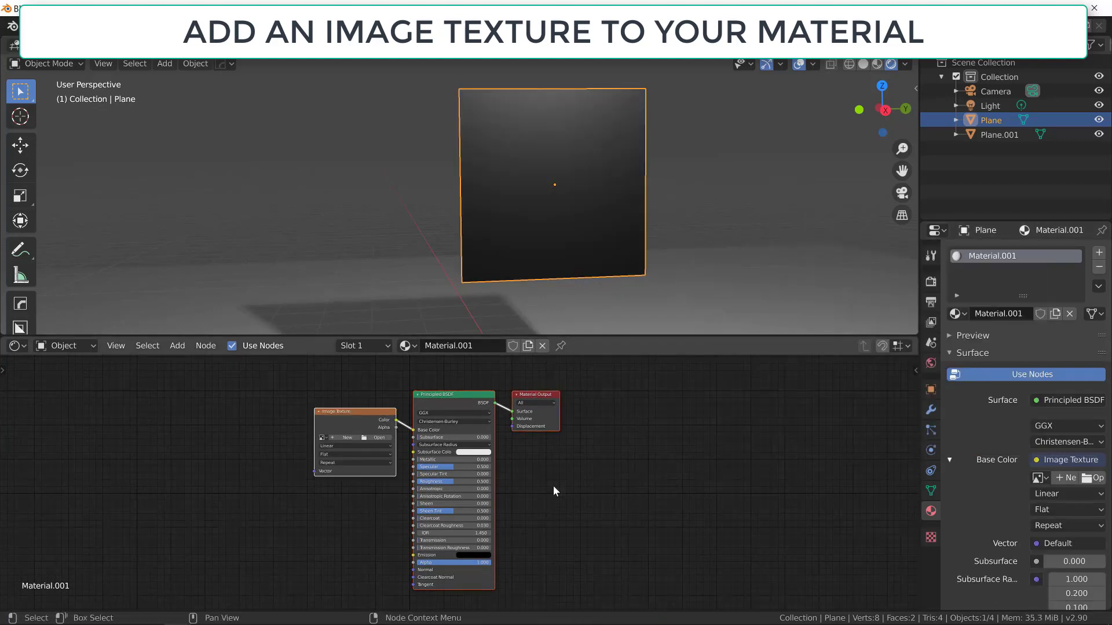
drag(355, 411, 270, 411)
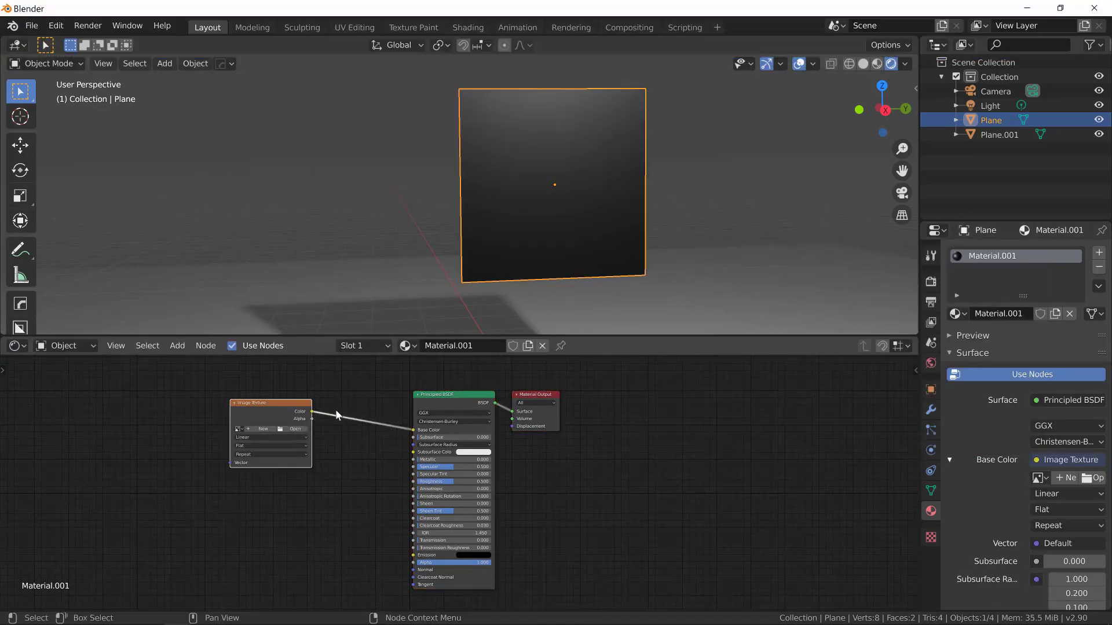
drag(535, 393, 611, 393)
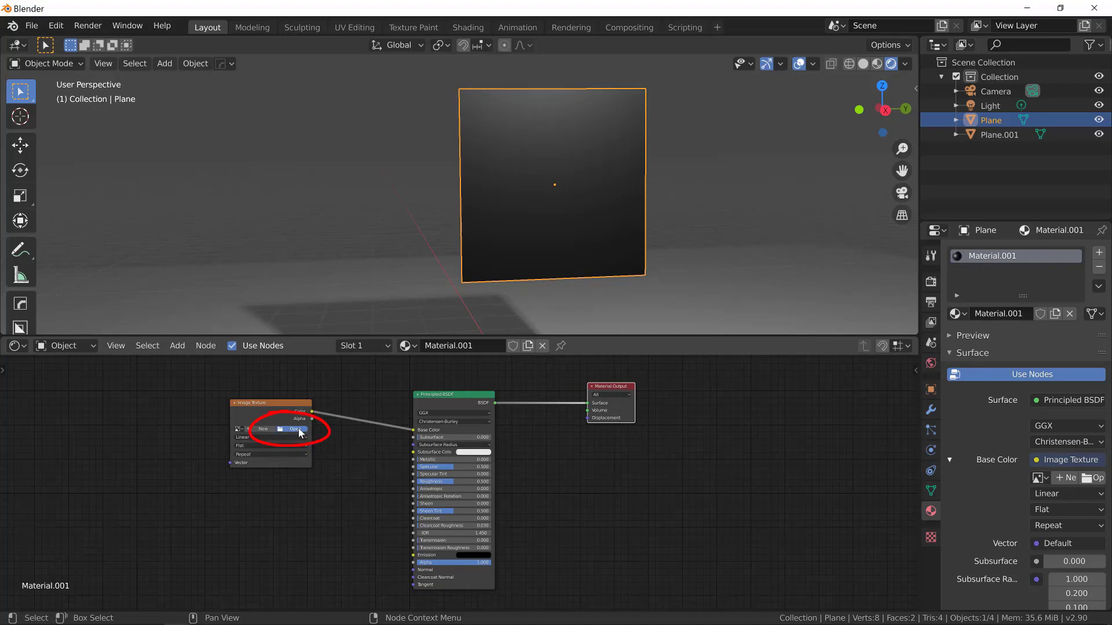
Step: Load the NO ENTRY sign PNG into the Image Texture node
click(293, 429)
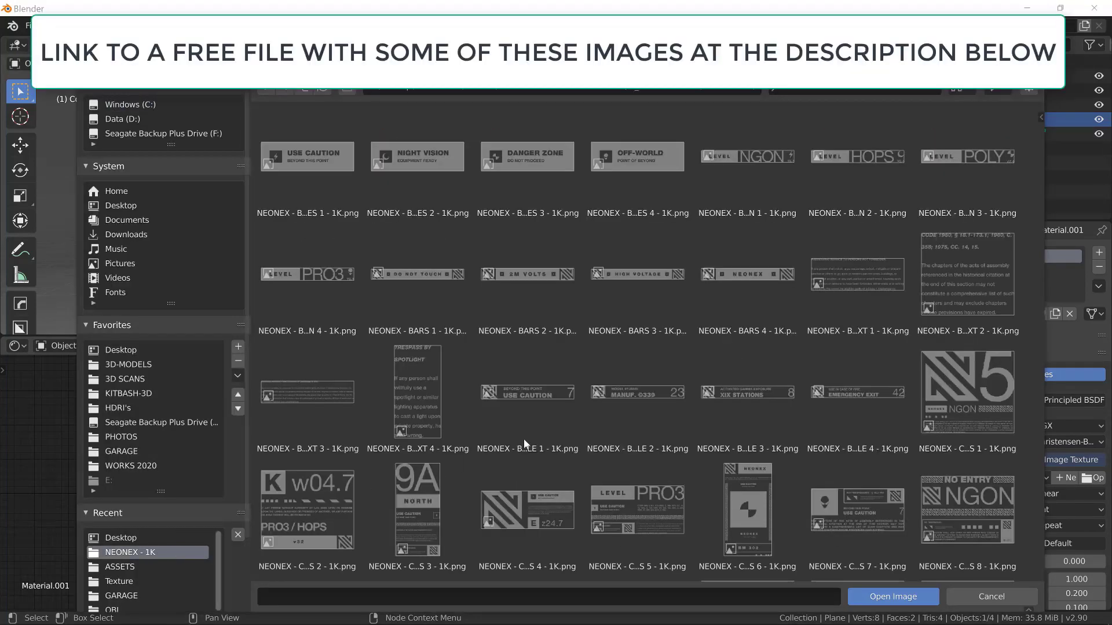
click(966, 508)
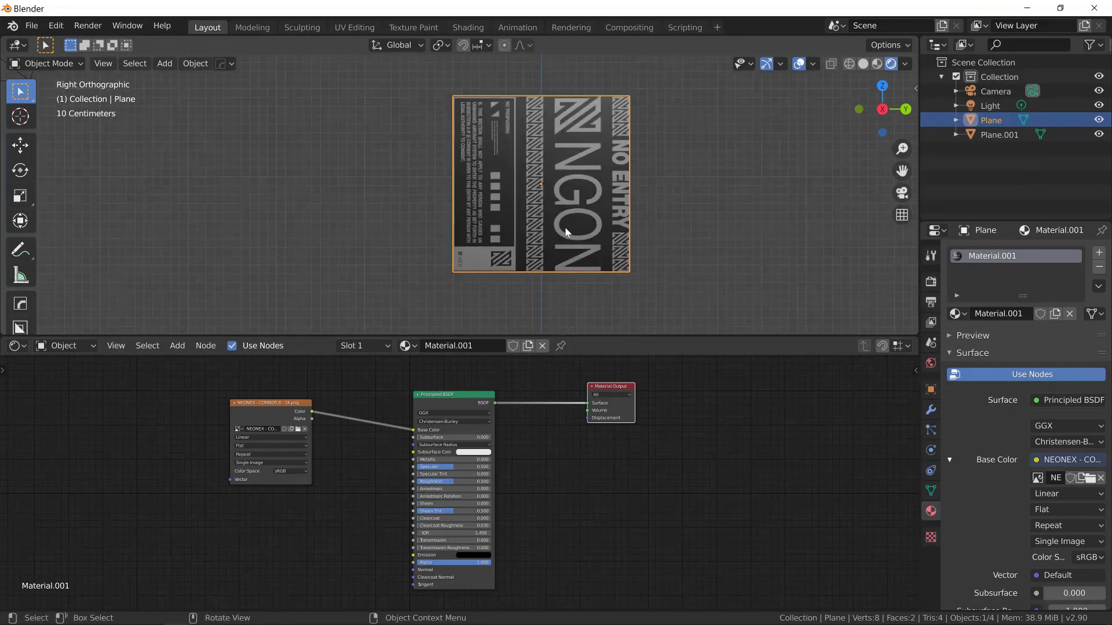
Step: Rotate the plane so the sign reads upright and widen it along Y to fit the image
key(r)
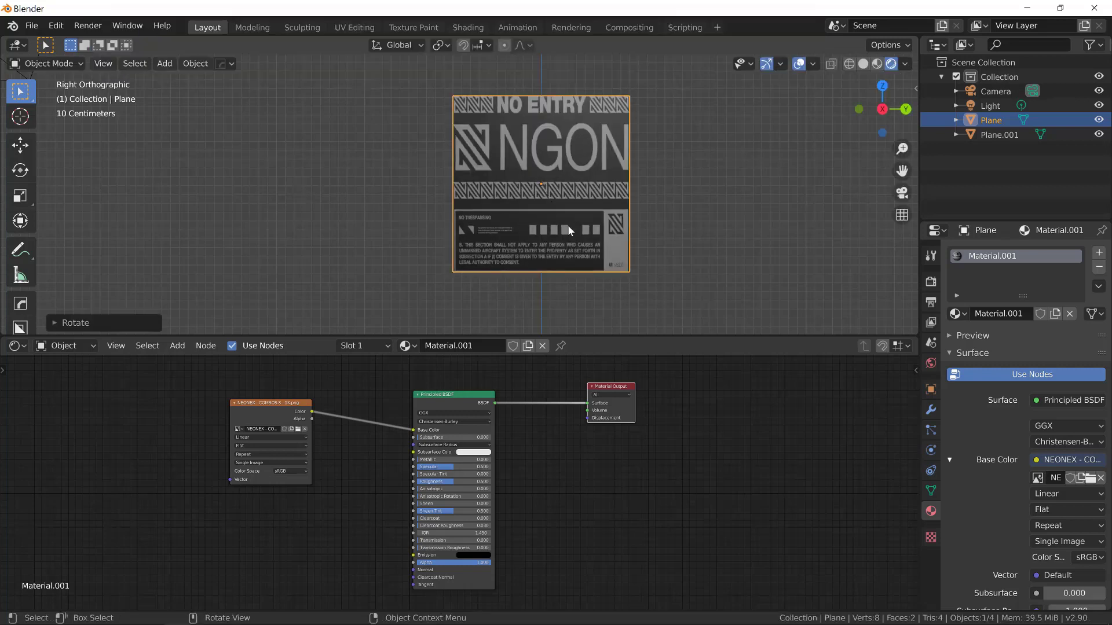
key(s)
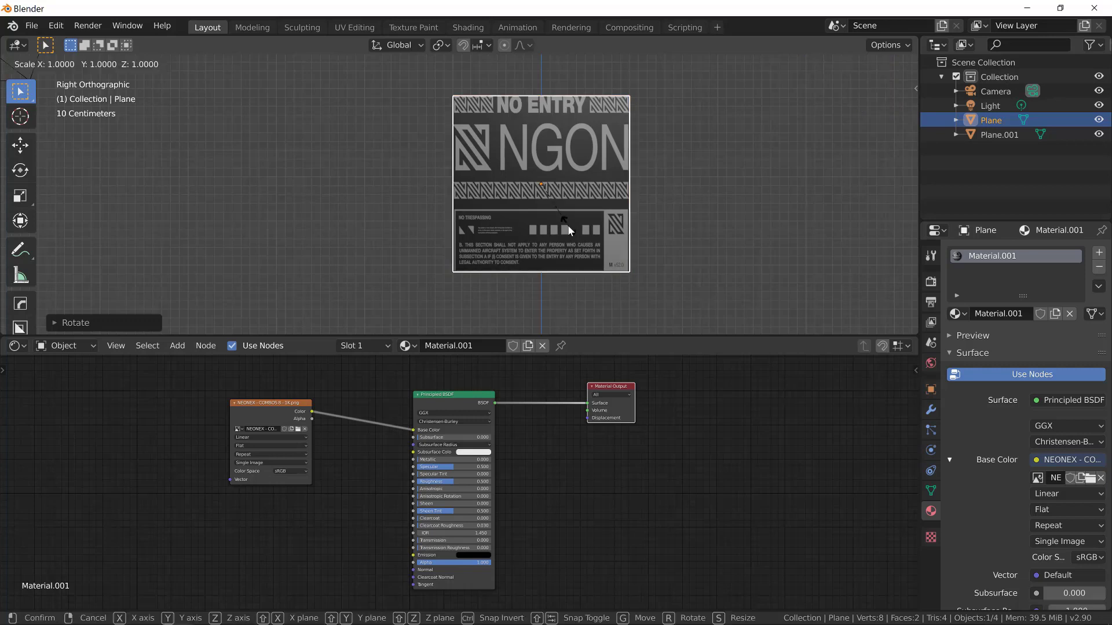
key(y)
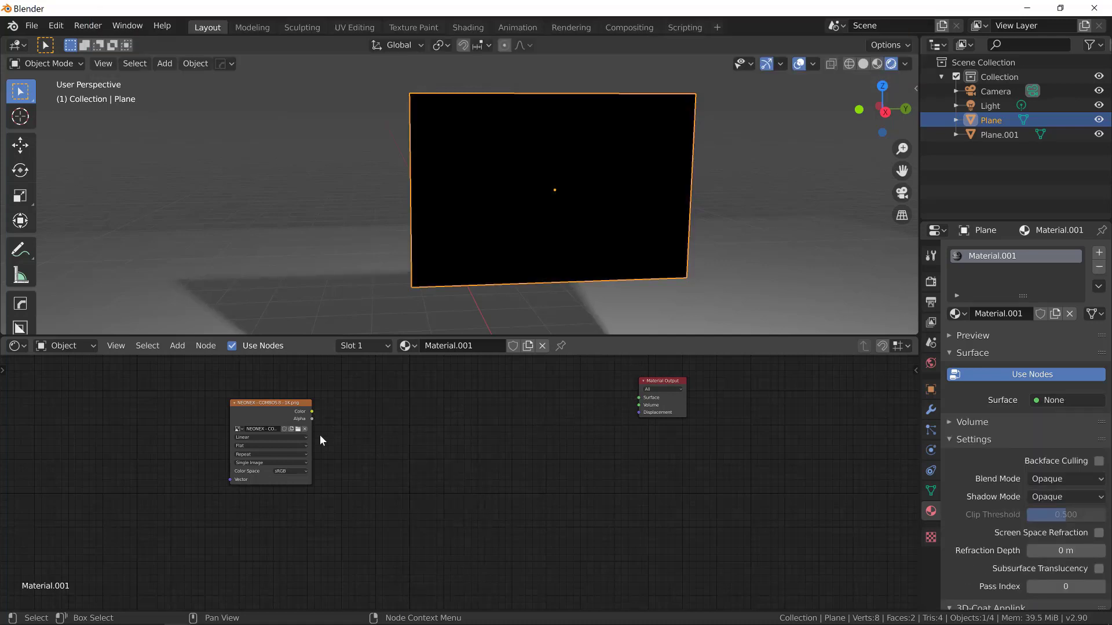
Step: Add an Emission shader driving the output, coloured by the sign image, at strength 10
key(shift+a)
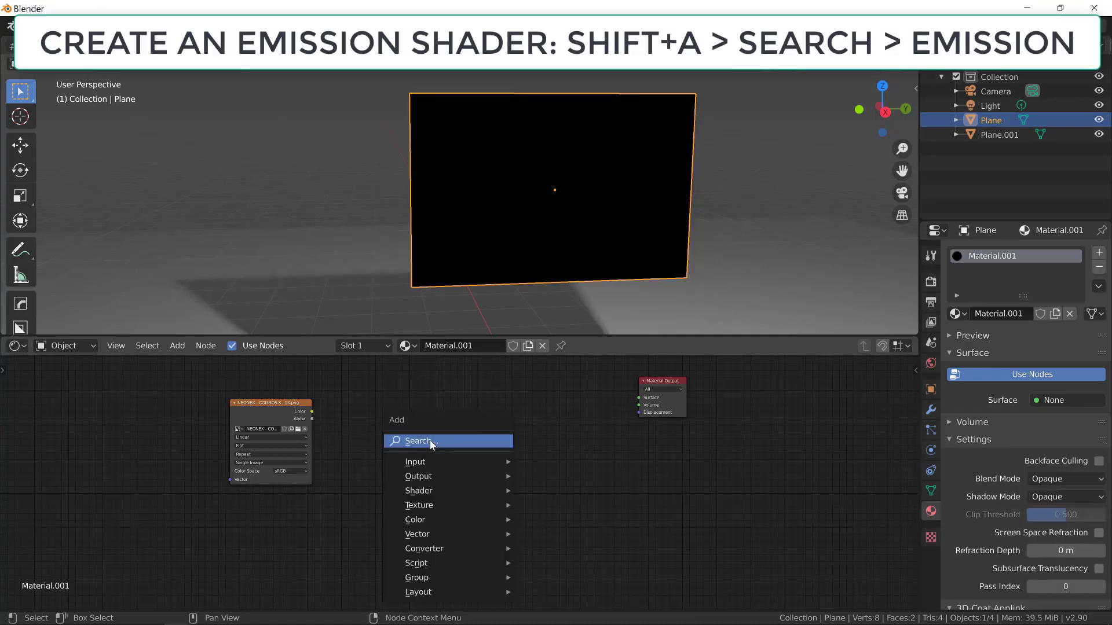
text(emi)
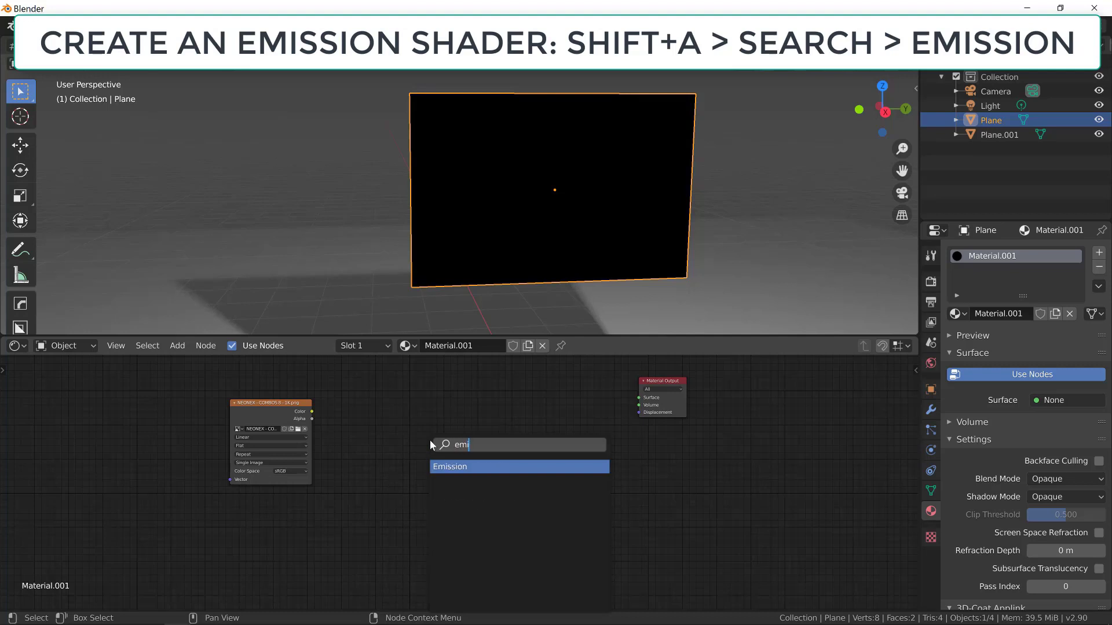
click(450, 467)
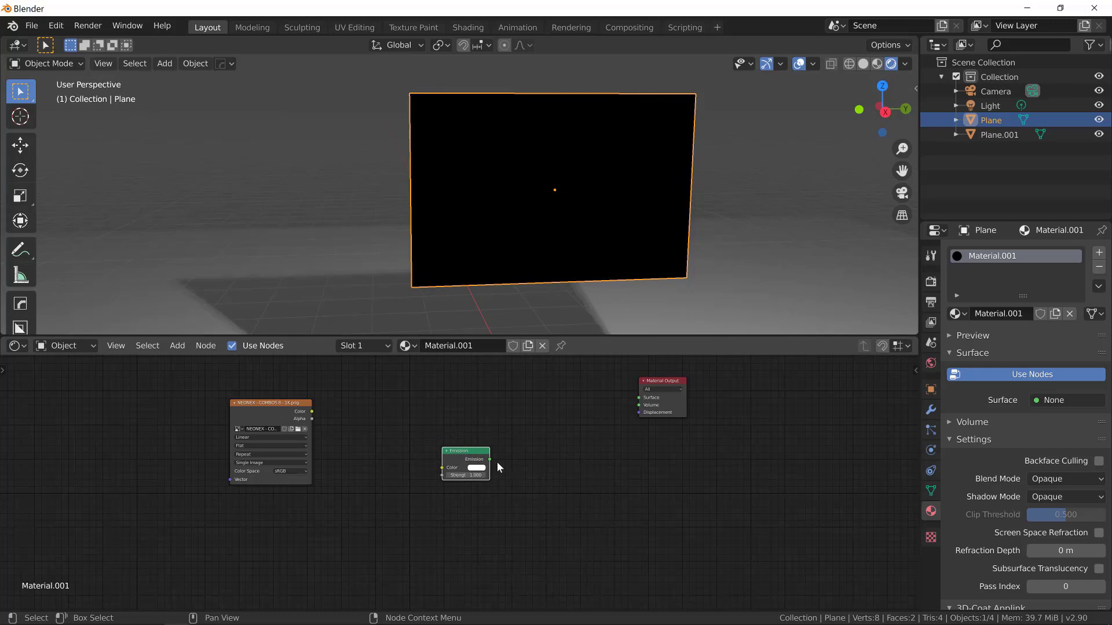
drag(489, 459, 640, 400)
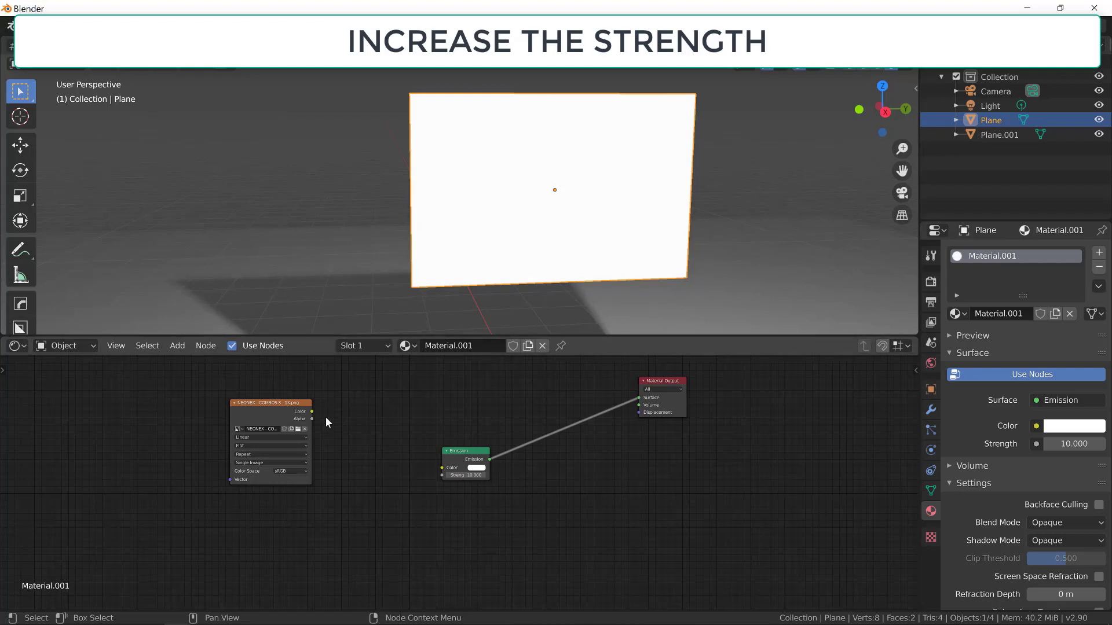
drag(312, 410, 444, 467)
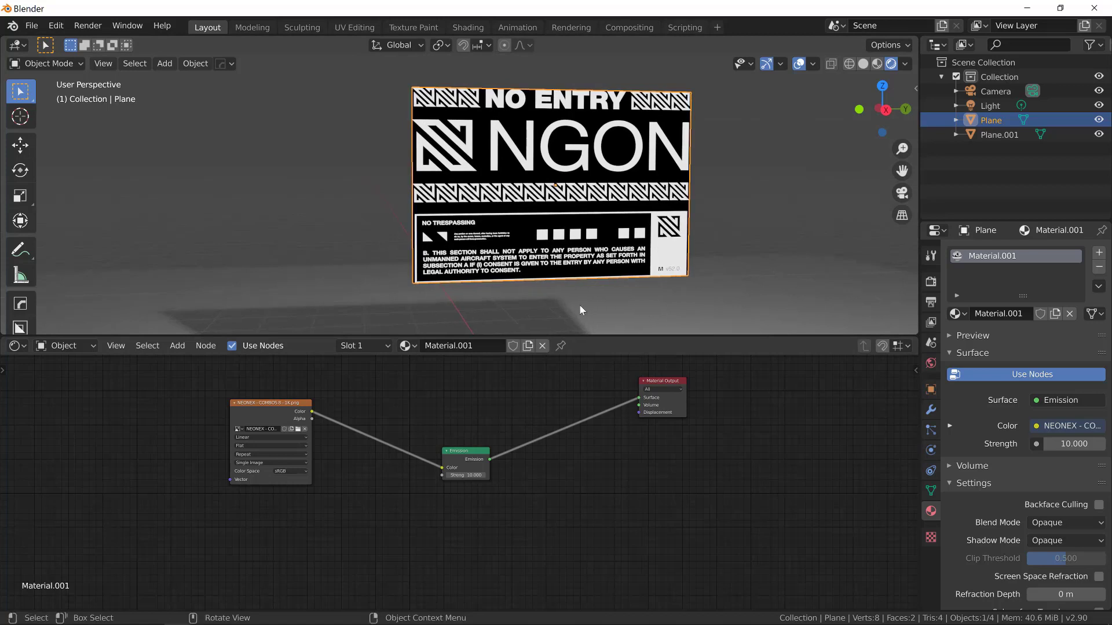
mouse_move(885, 298)
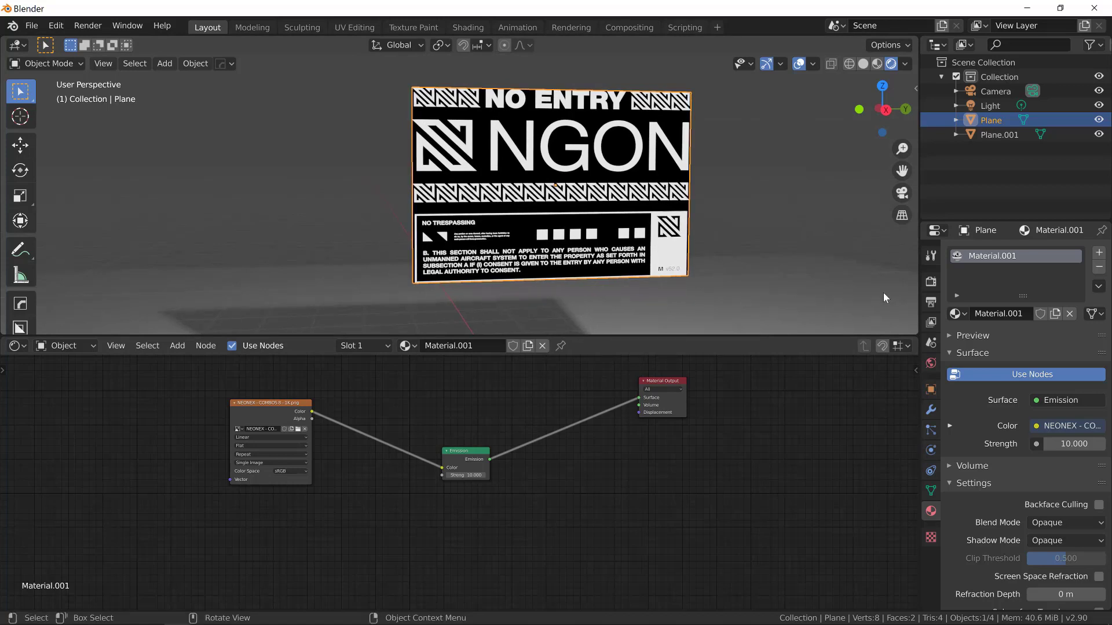
Step: Enable Bloom in the Eevee render settings, then return to the plane's material settings
click(930, 286)
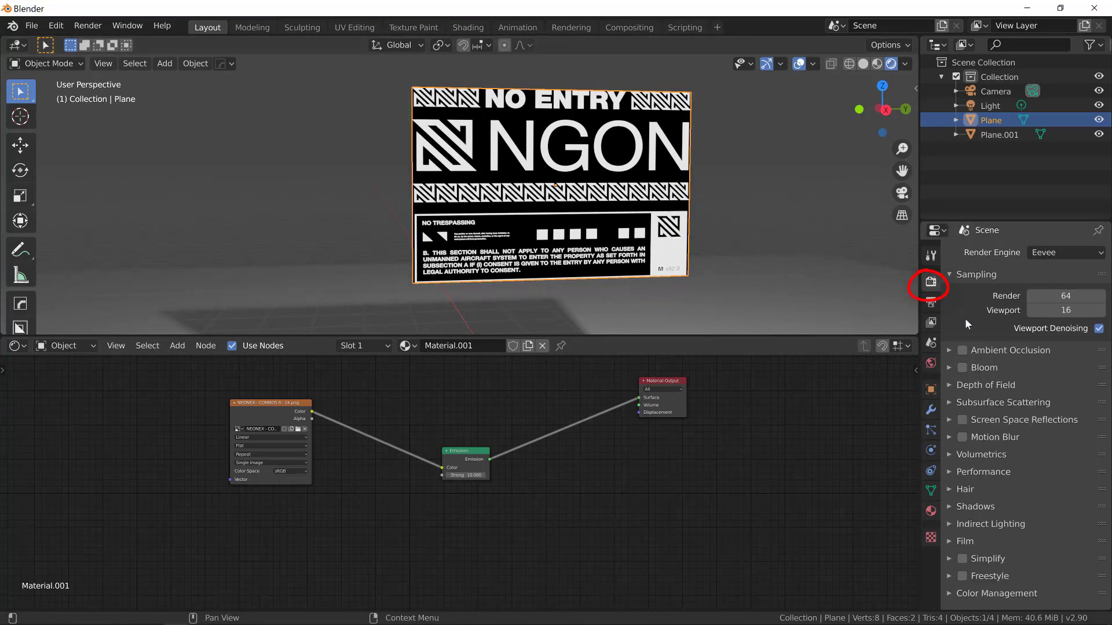
click(963, 368)
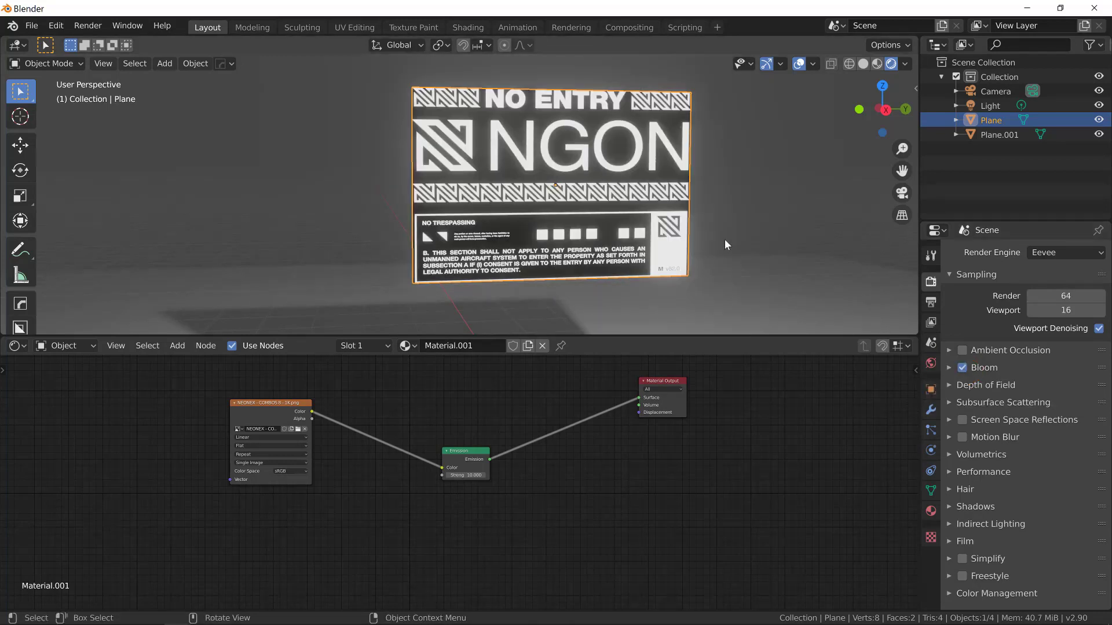
mouse_move(890, 433)
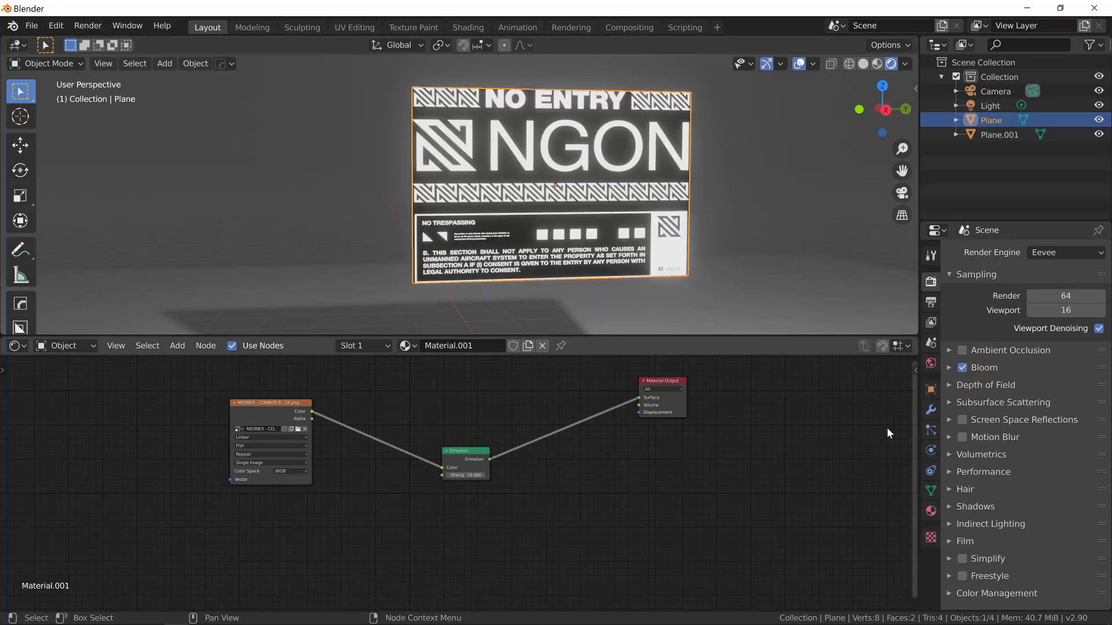
click(930, 511)
text(t)
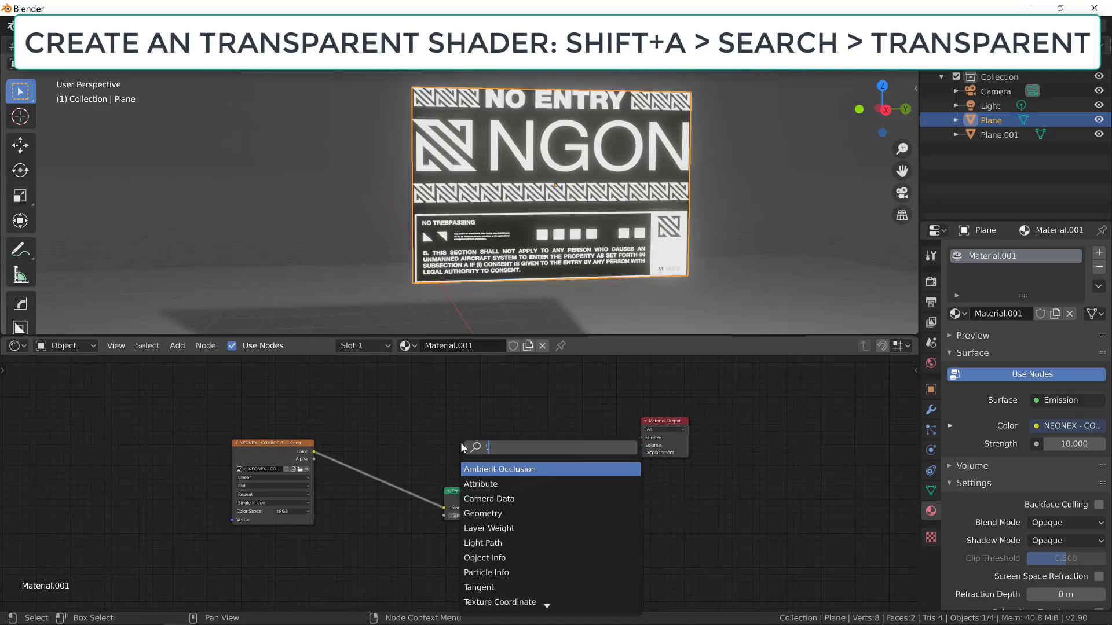
Step: Add a Transparent BSDF node to the material
text(ransp)
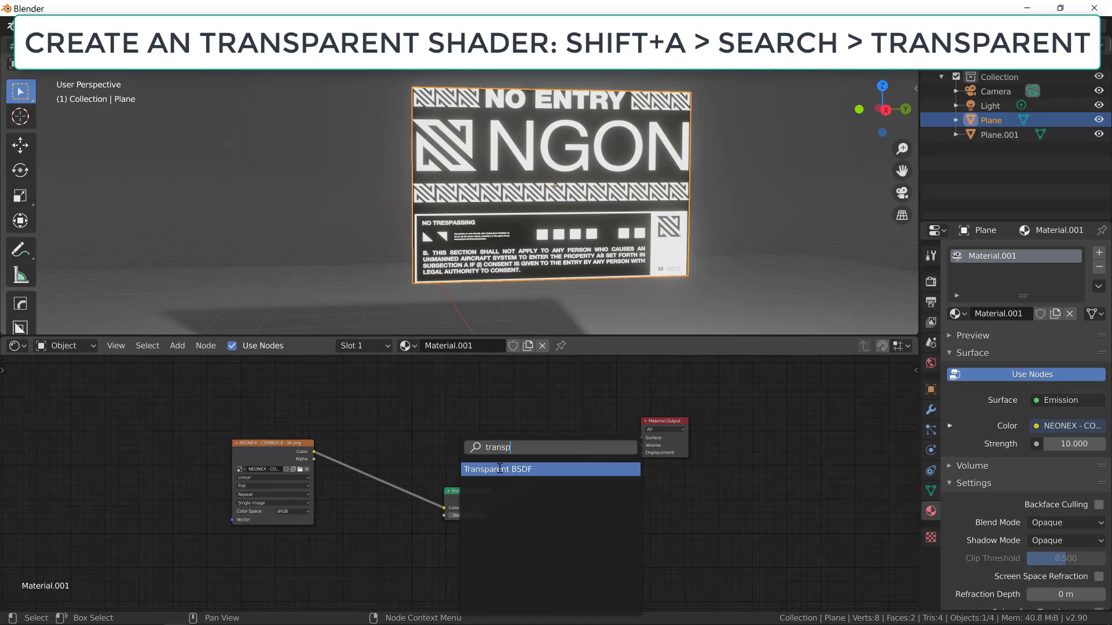
click(498, 469)
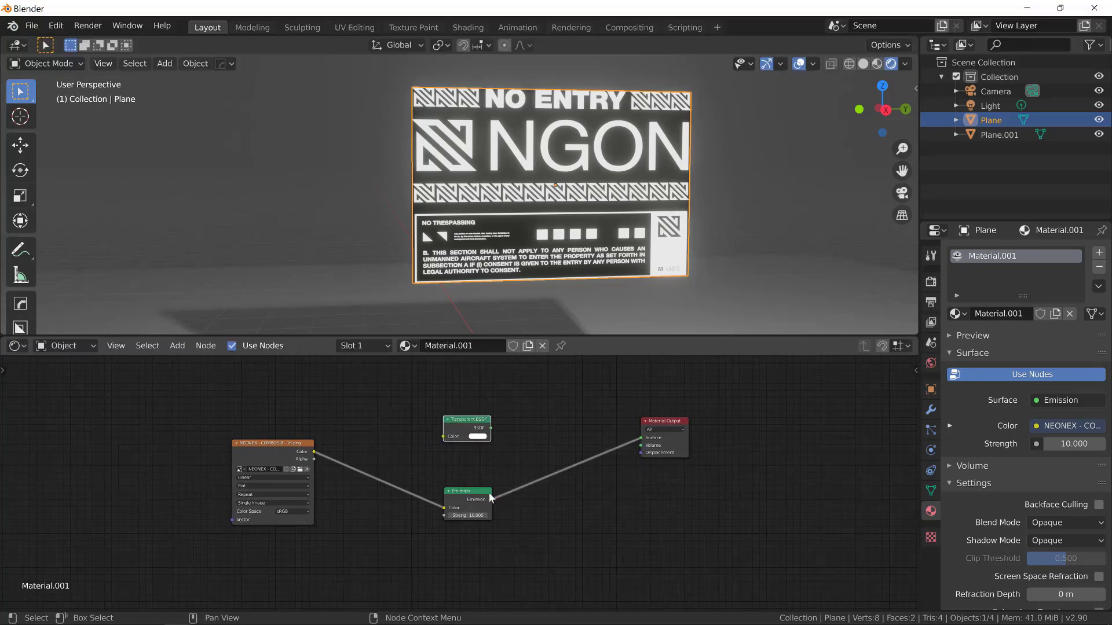
mouse_move(623, 436)
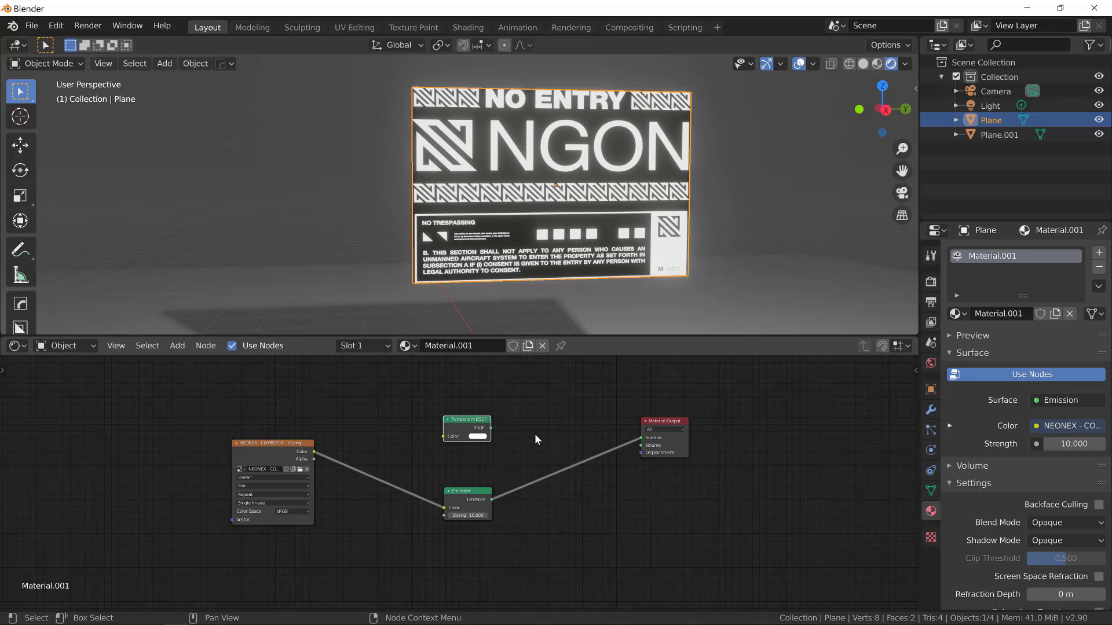
Step: Insert an Add Shader before the output with Transparent BSDF in its first input and Emission in the second
key(shift+a)
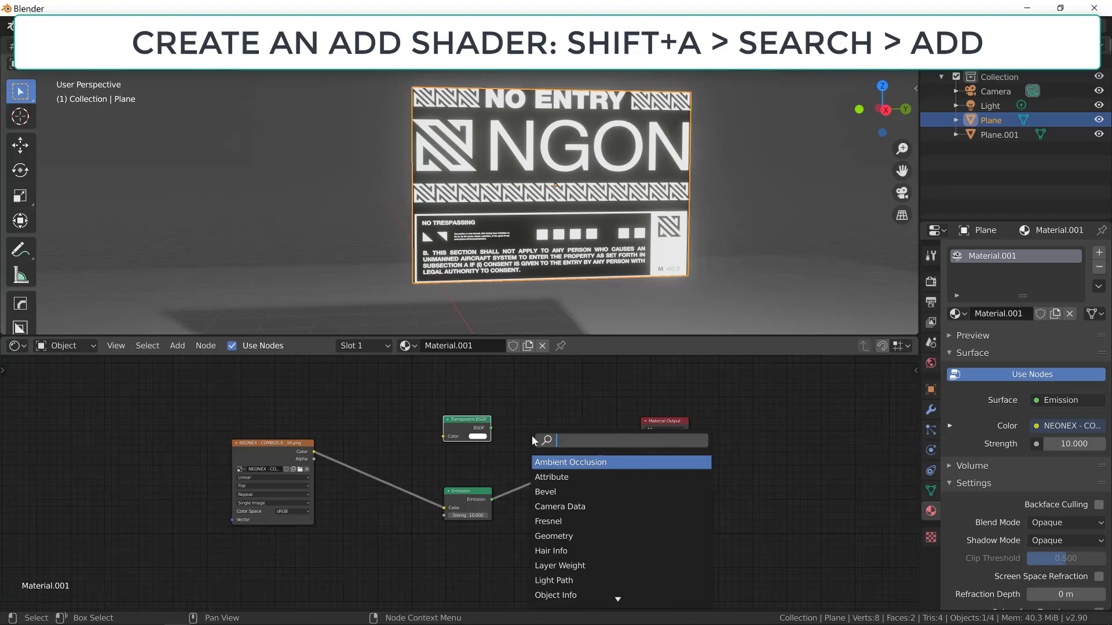
text(add)
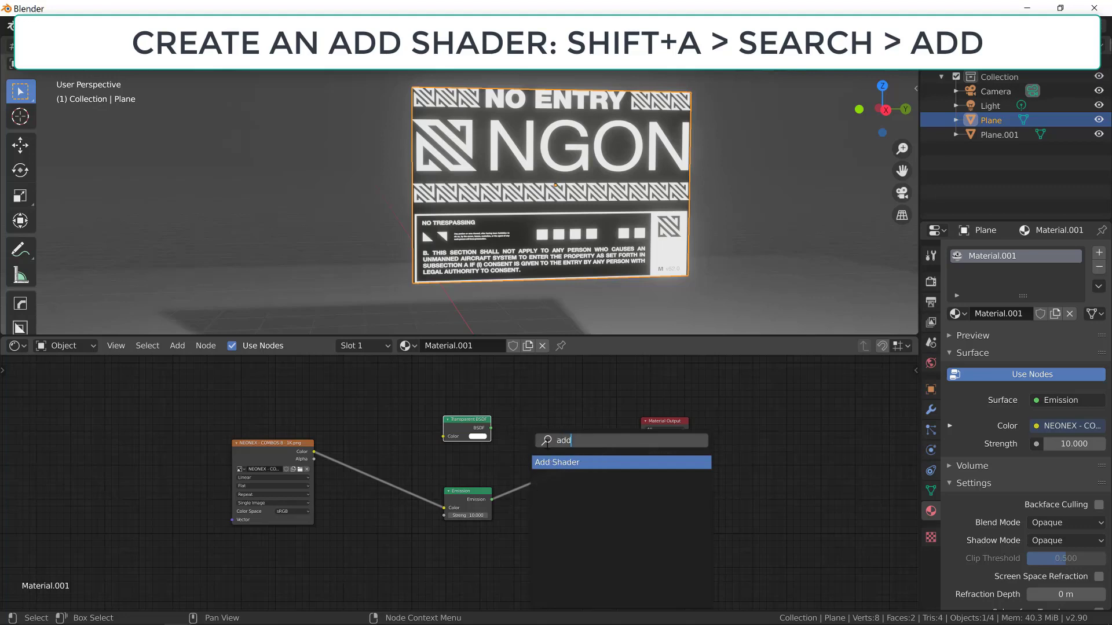
click(557, 462)
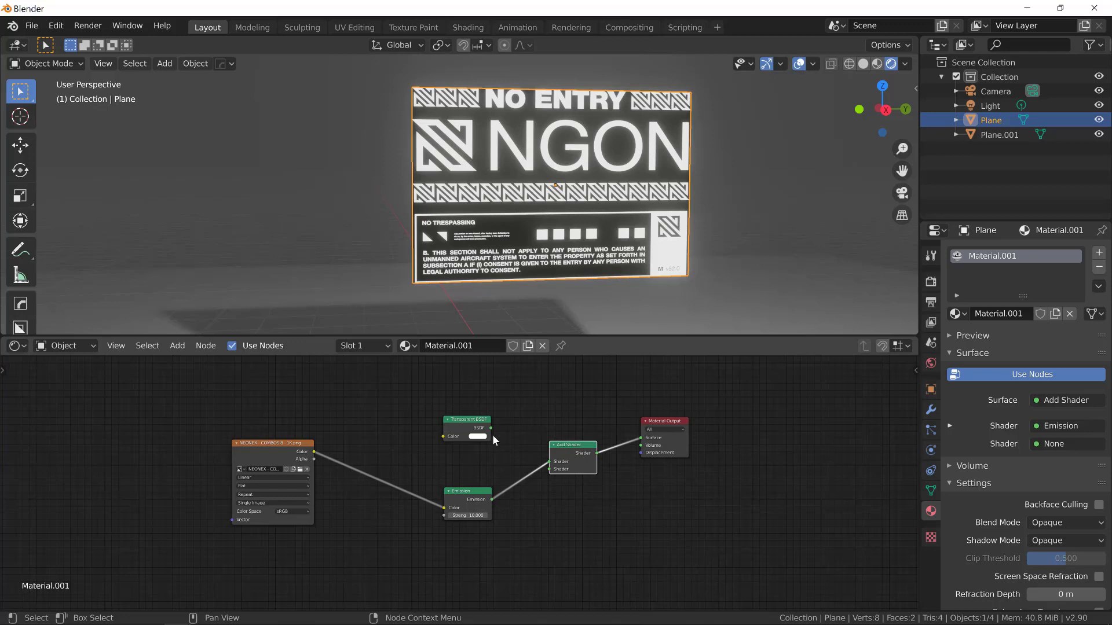
drag(488, 436, 549, 468)
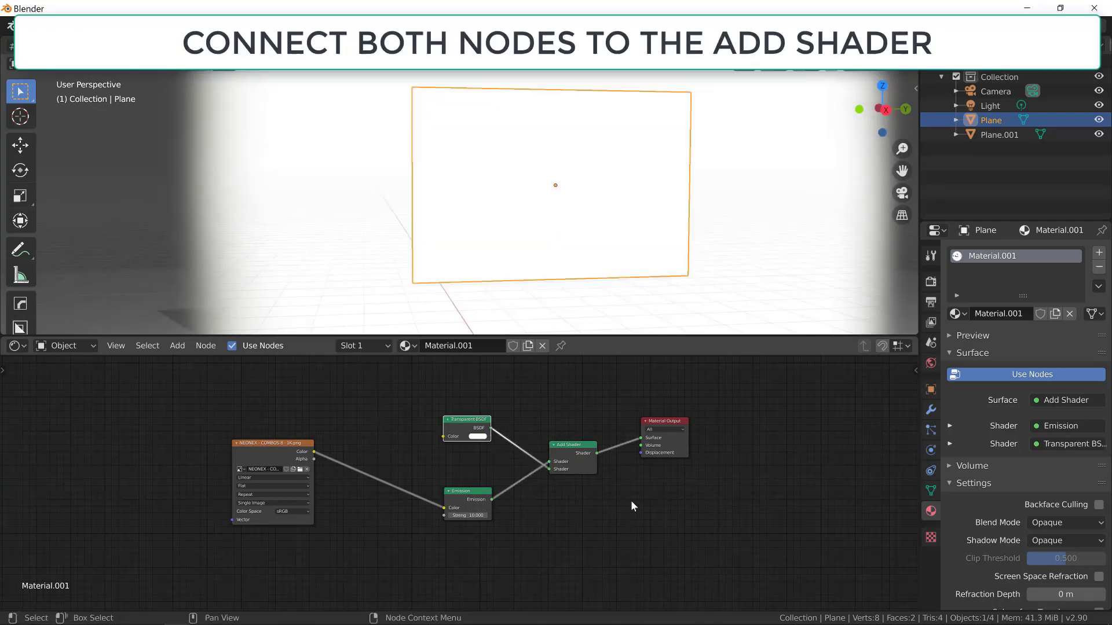
drag(489, 427, 548, 468)
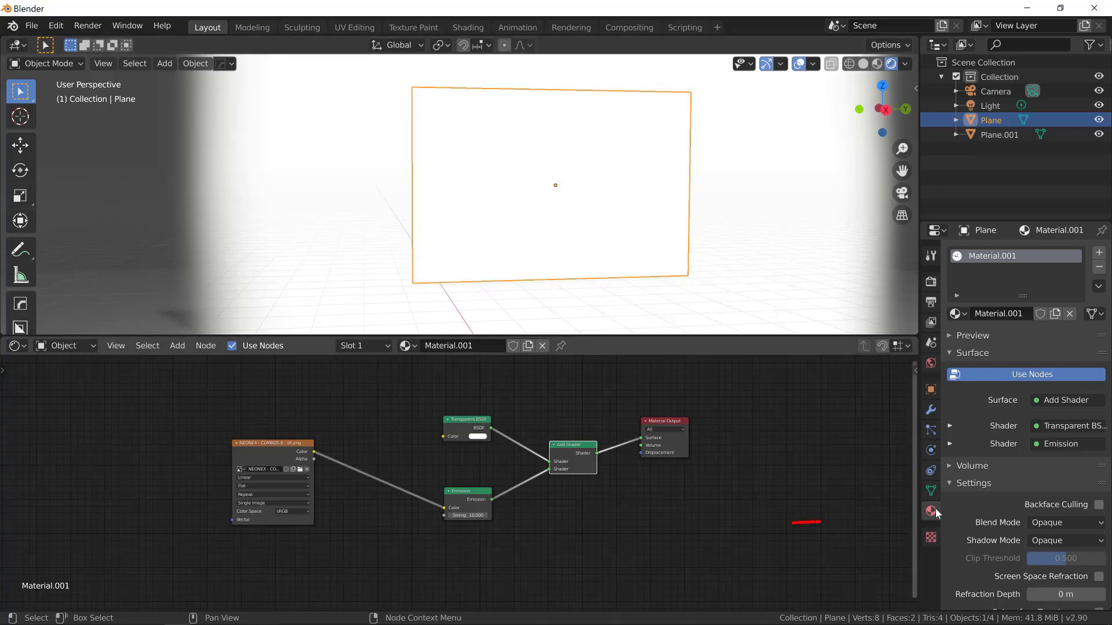
Step: Set the material's Blend Mode to Alpha Blend for a transparent background
click(1064, 522)
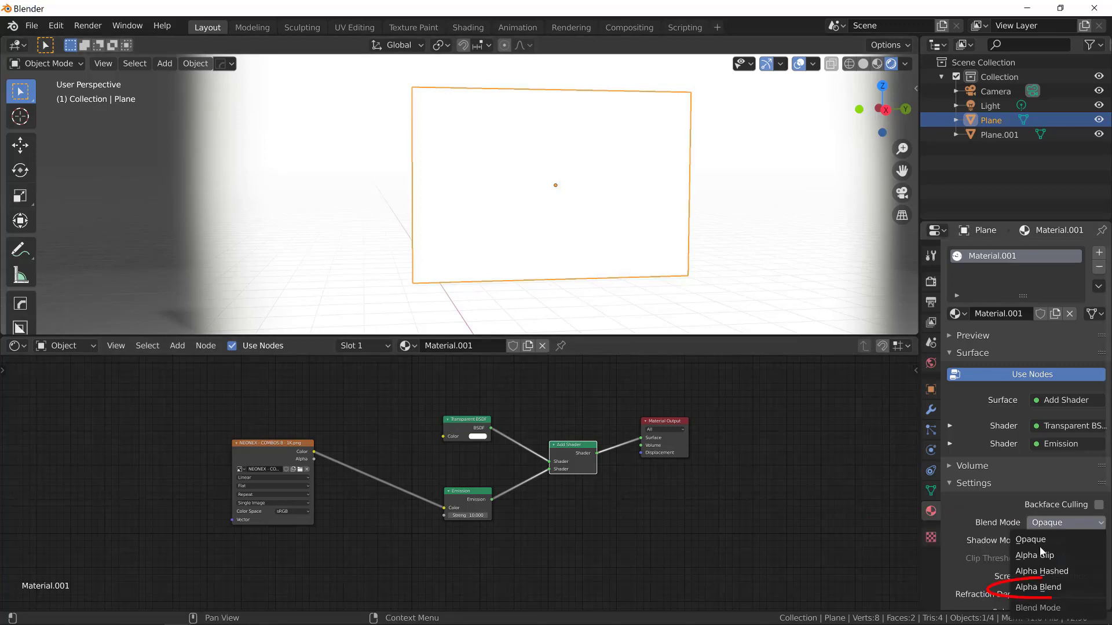
click(1038, 587)
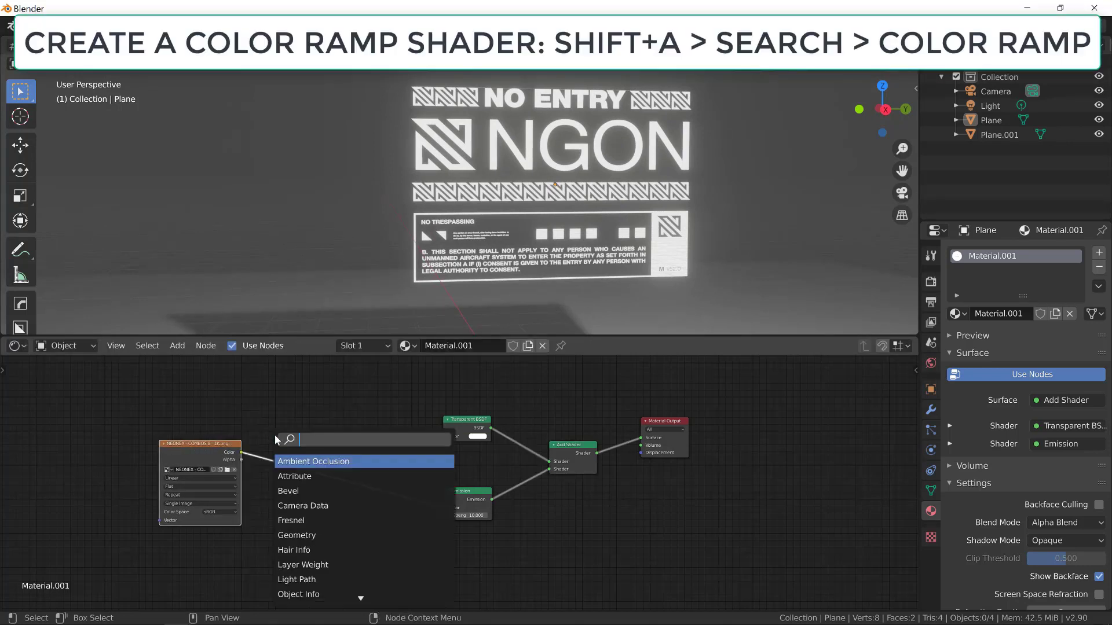
Step: Insert a ColorRamp with its white stop turned cyan before the Emission, and set Emission strength to 50
text(colo)
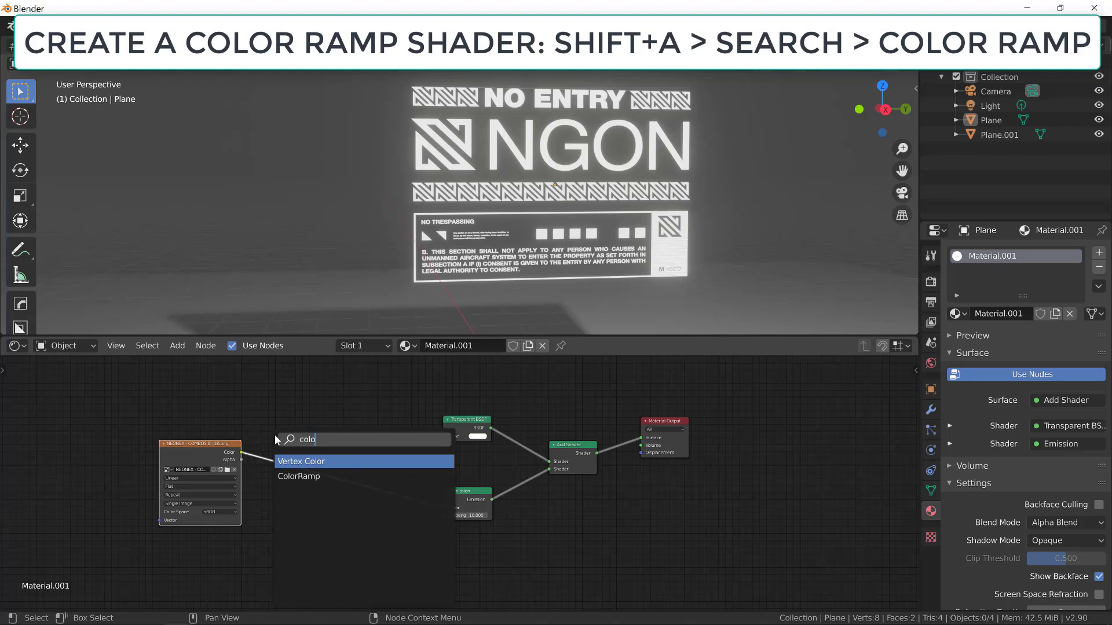
click(299, 476)
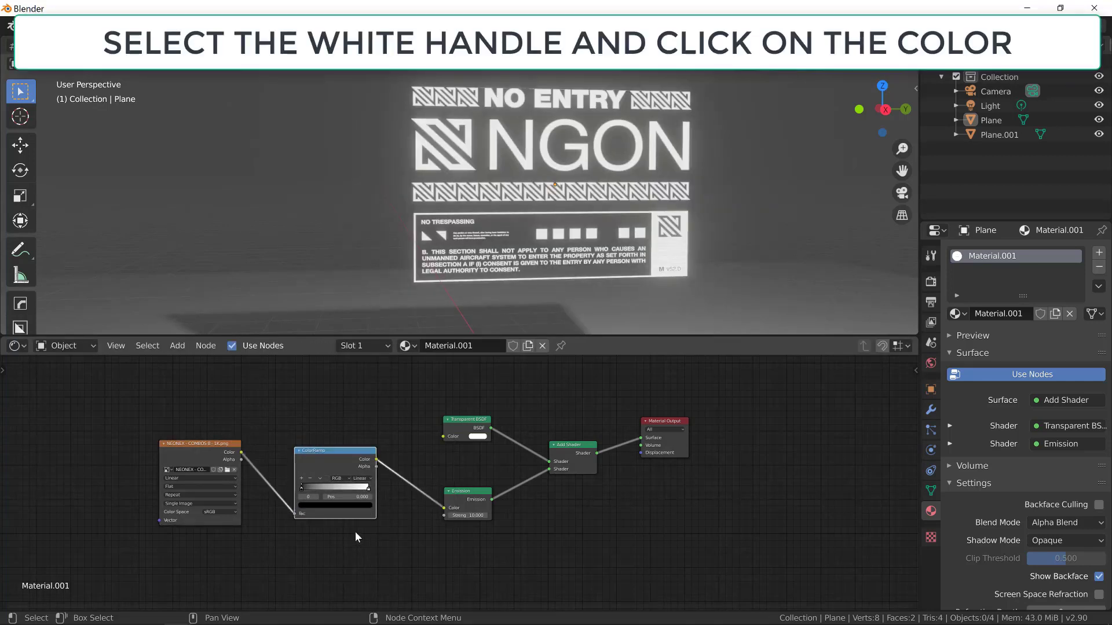
click(366, 495)
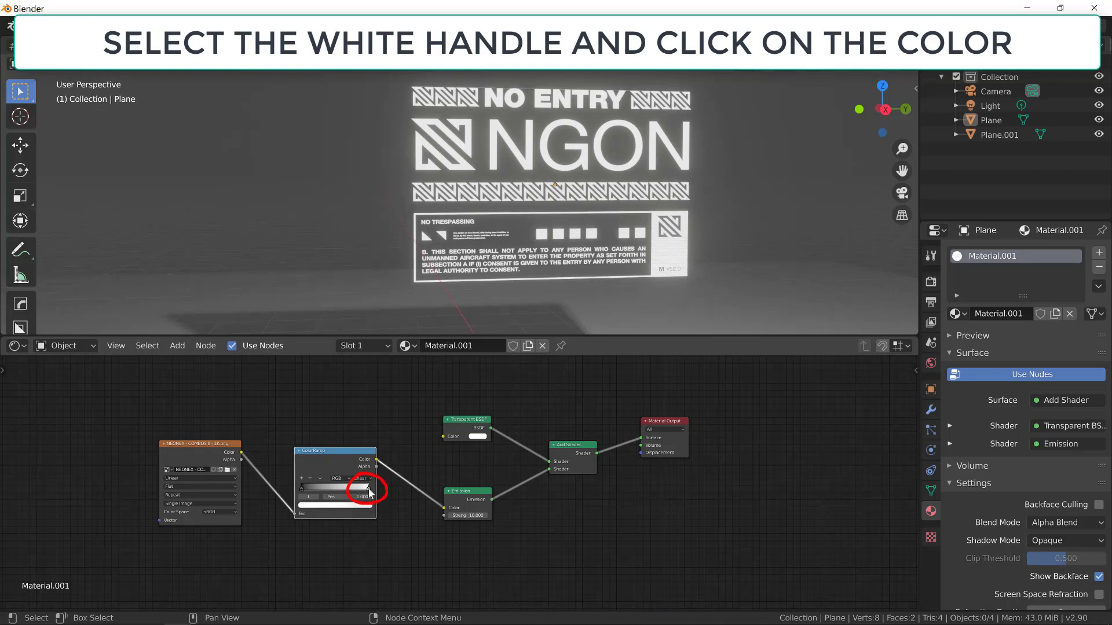
click(361, 497)
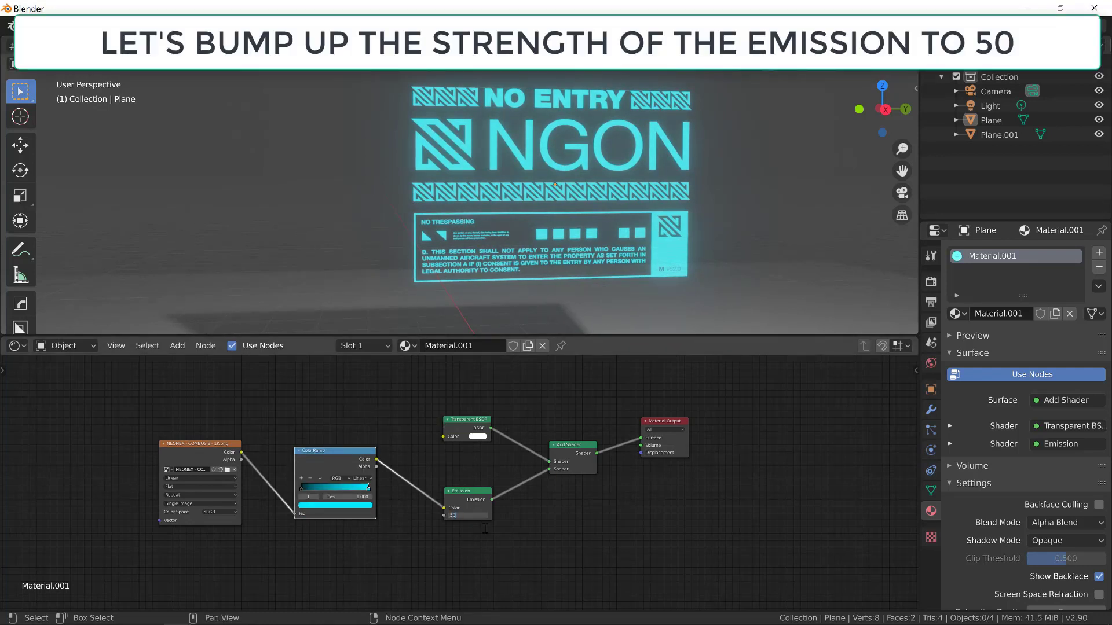
text(50.000)
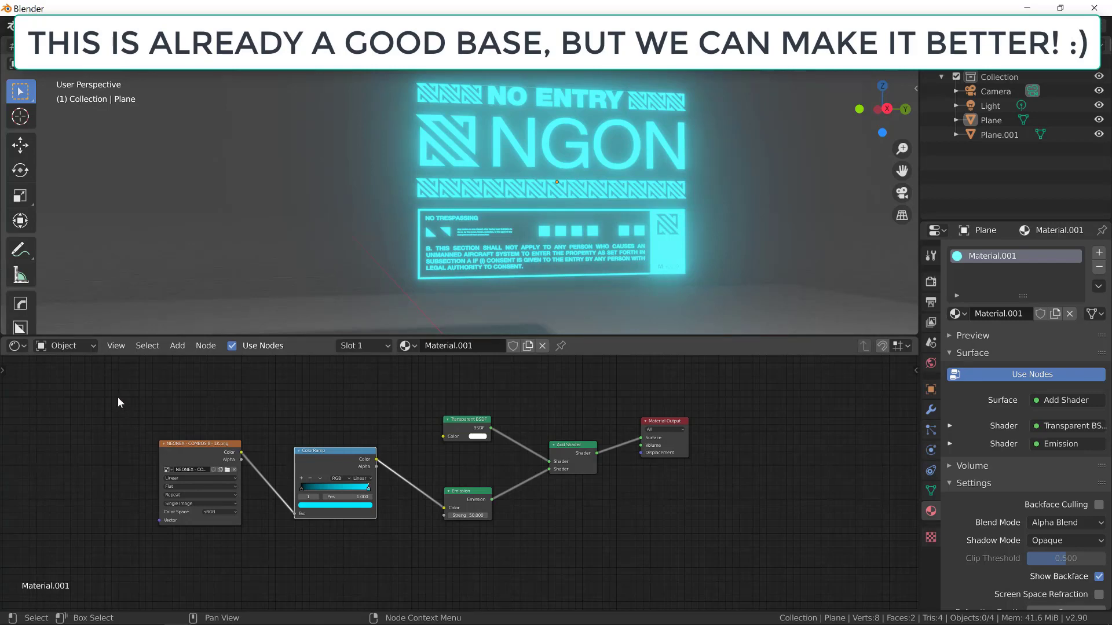
Step: Add a Wave Texture node and place a second ColorRamp beside it
key(shift+a)
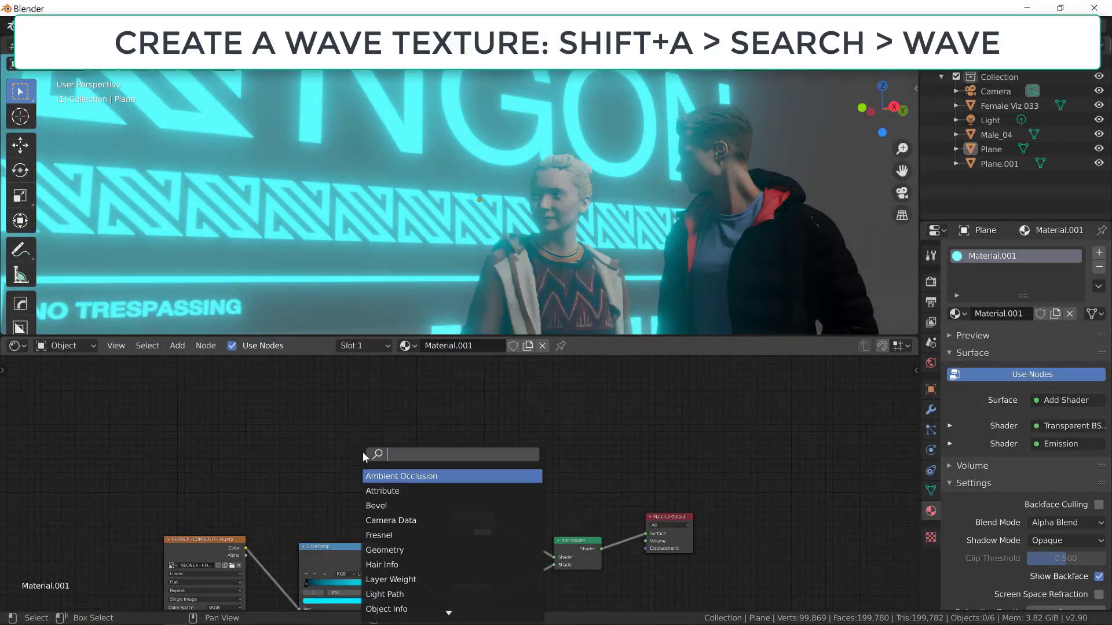
text(wave)
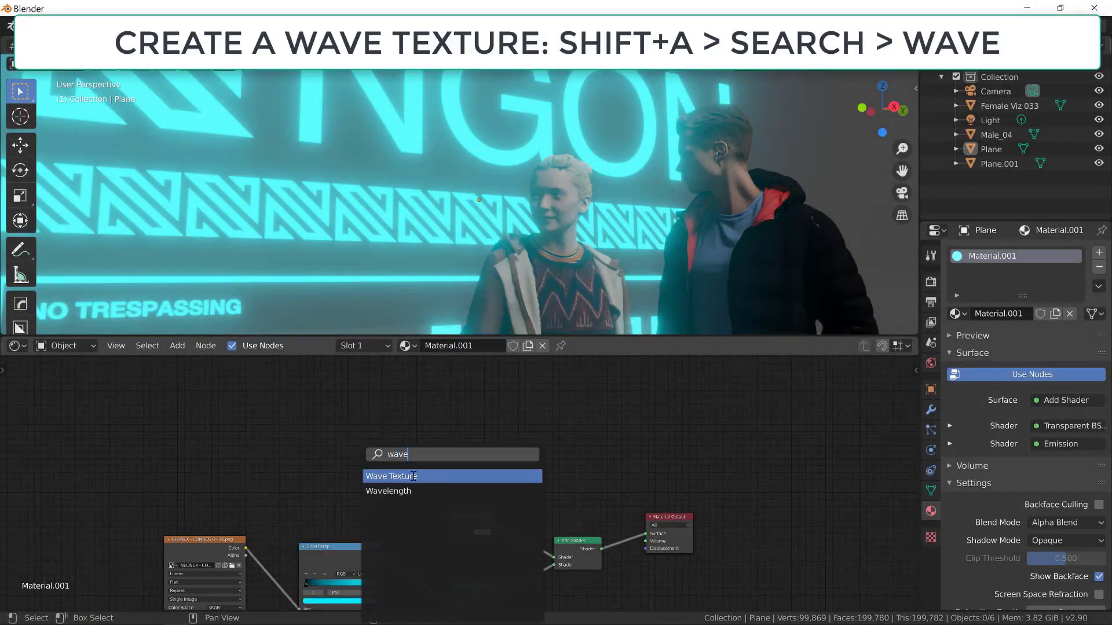
click(389, 476)
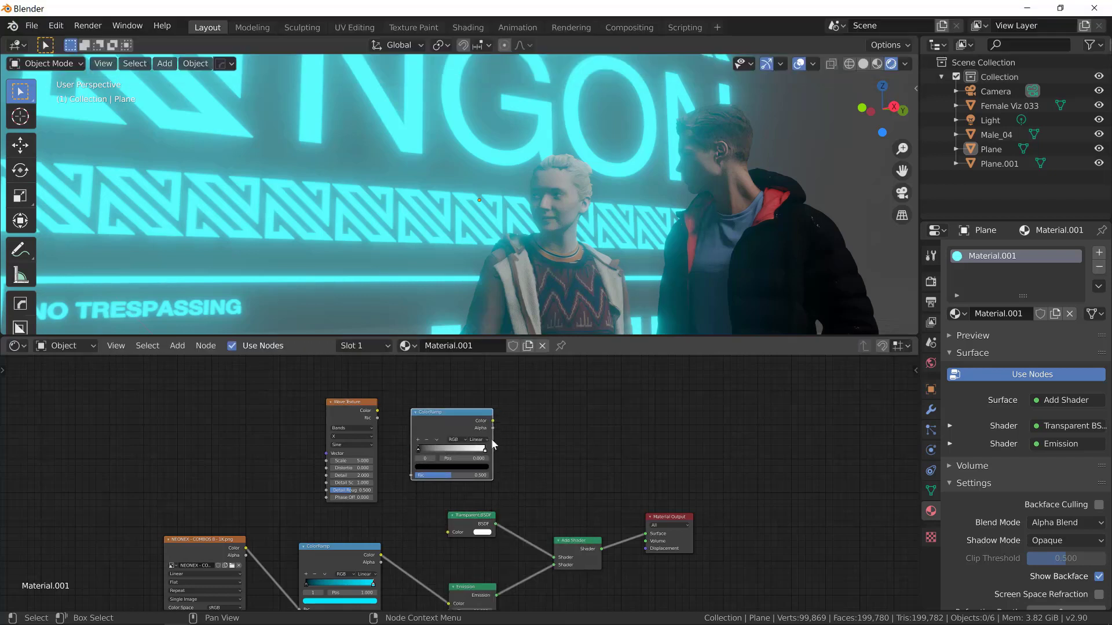
drag(667, 518, 796, 535)
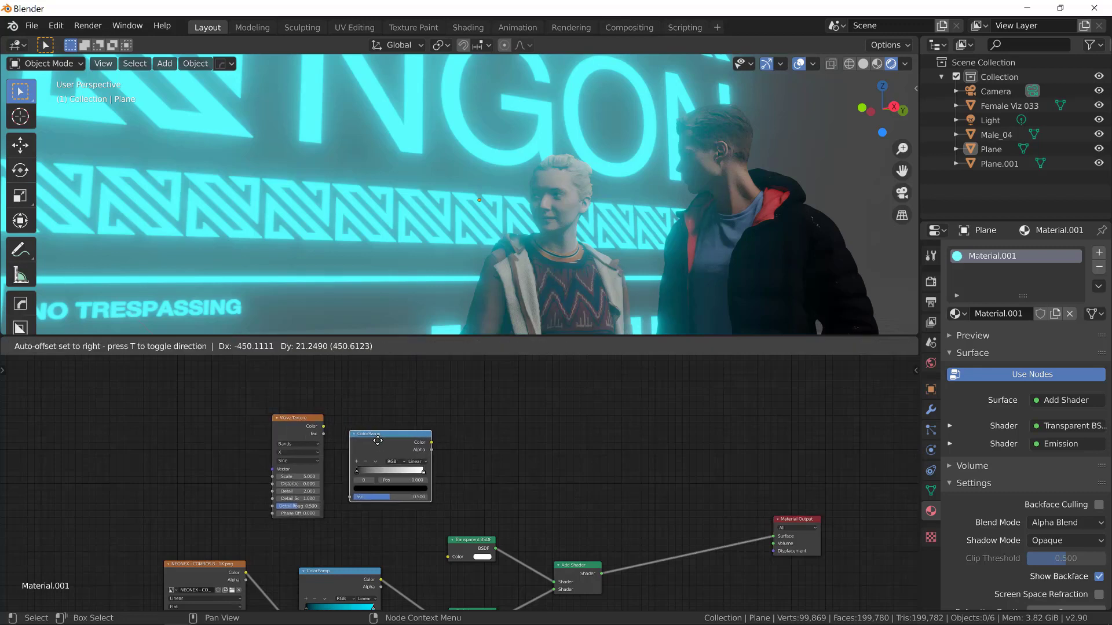
Step: Insert a Mix Shader before the Material Output with the Add Shader in its first shader input
key(shift+a)
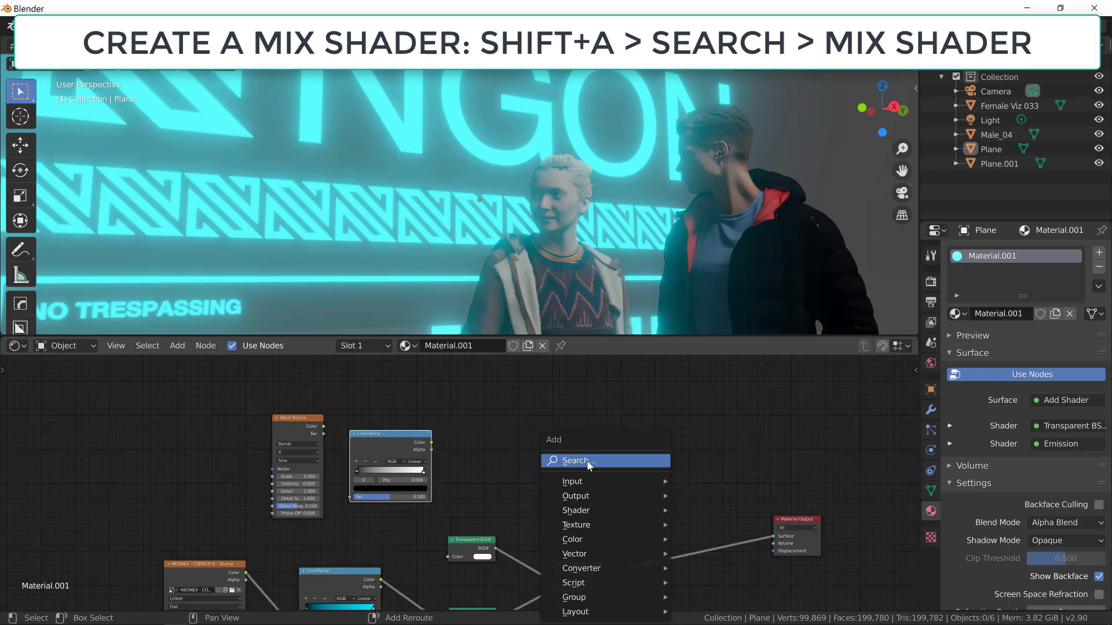
text(mi)
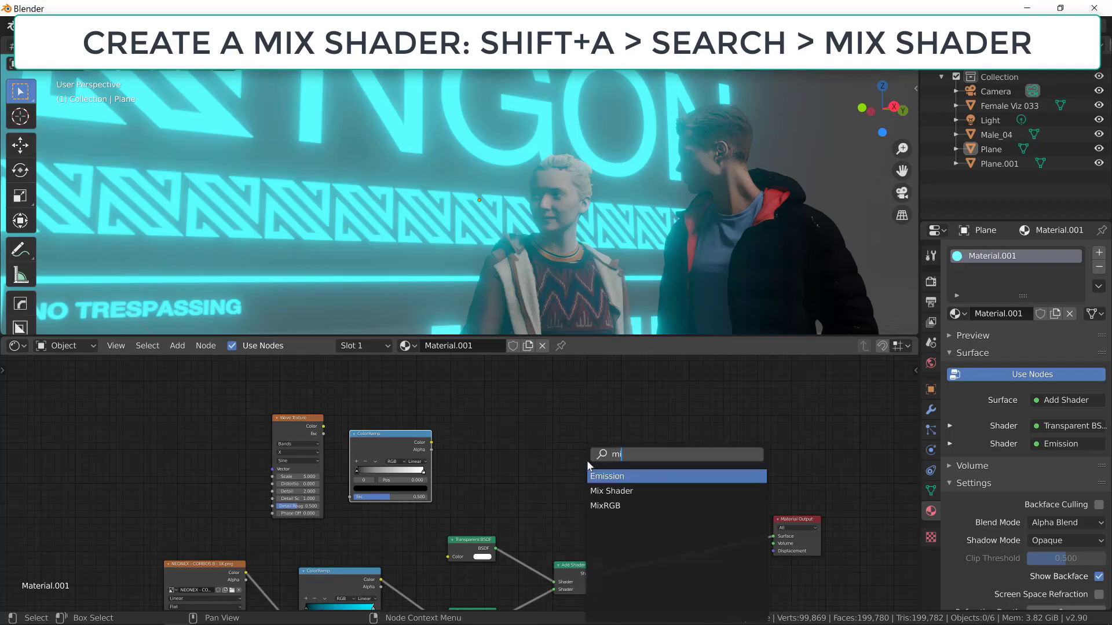
click(611, 491)
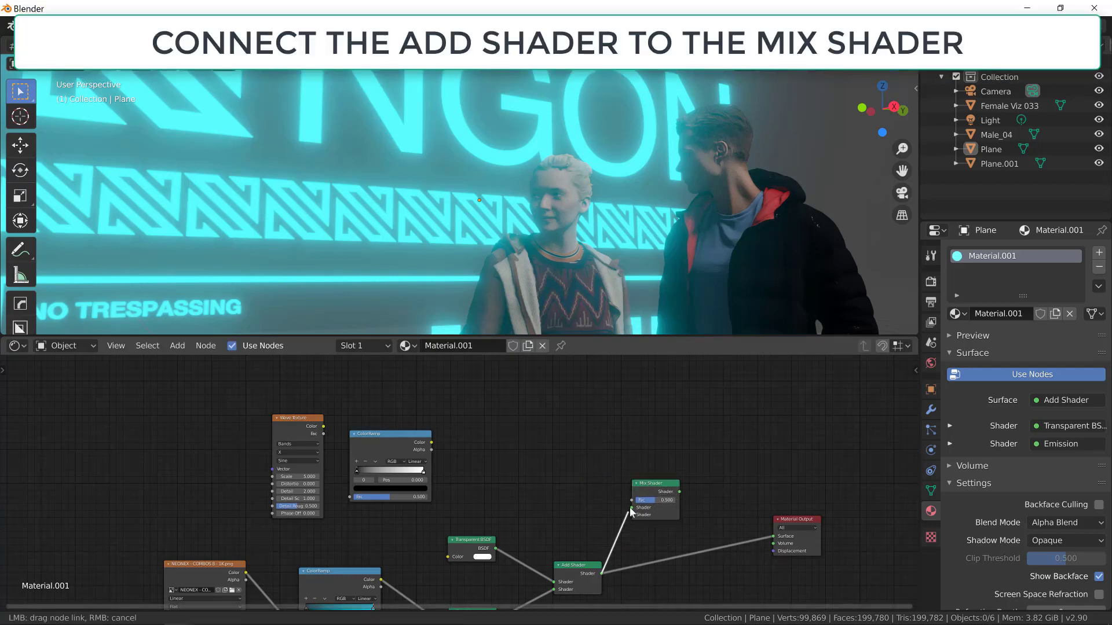
drag(587, 573, 635, 515)
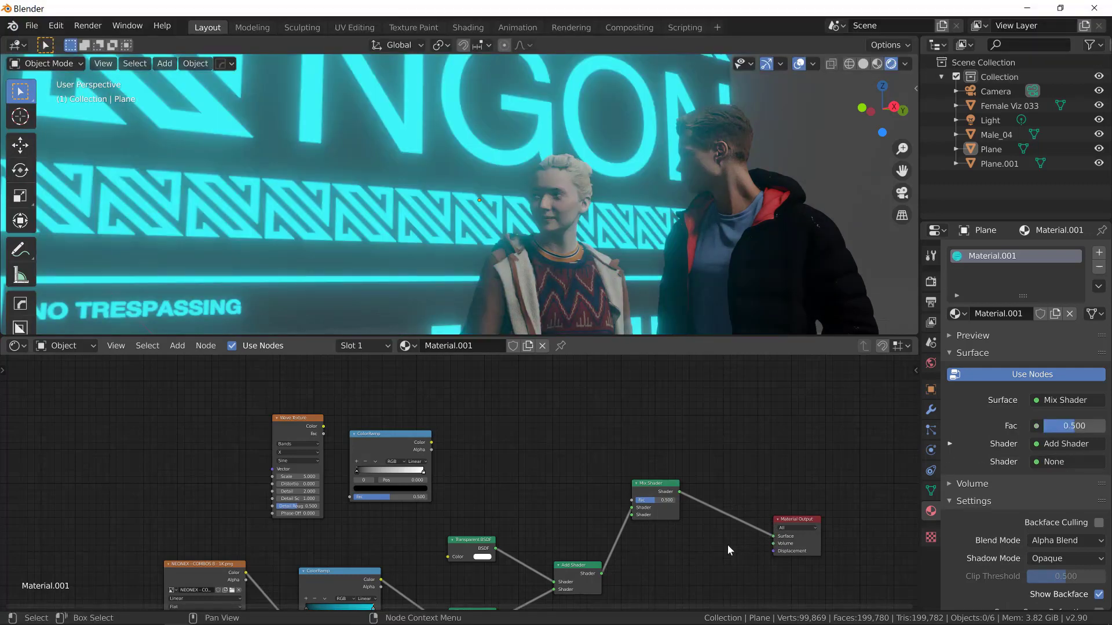
mouse_move(587, 563)
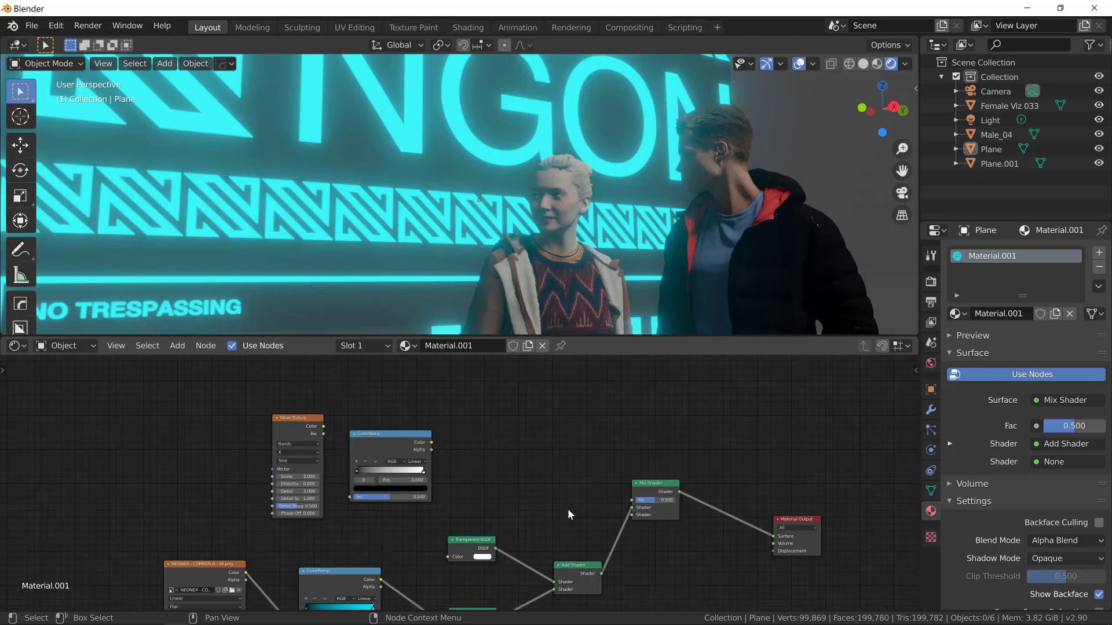
mouse_move(575, 513)
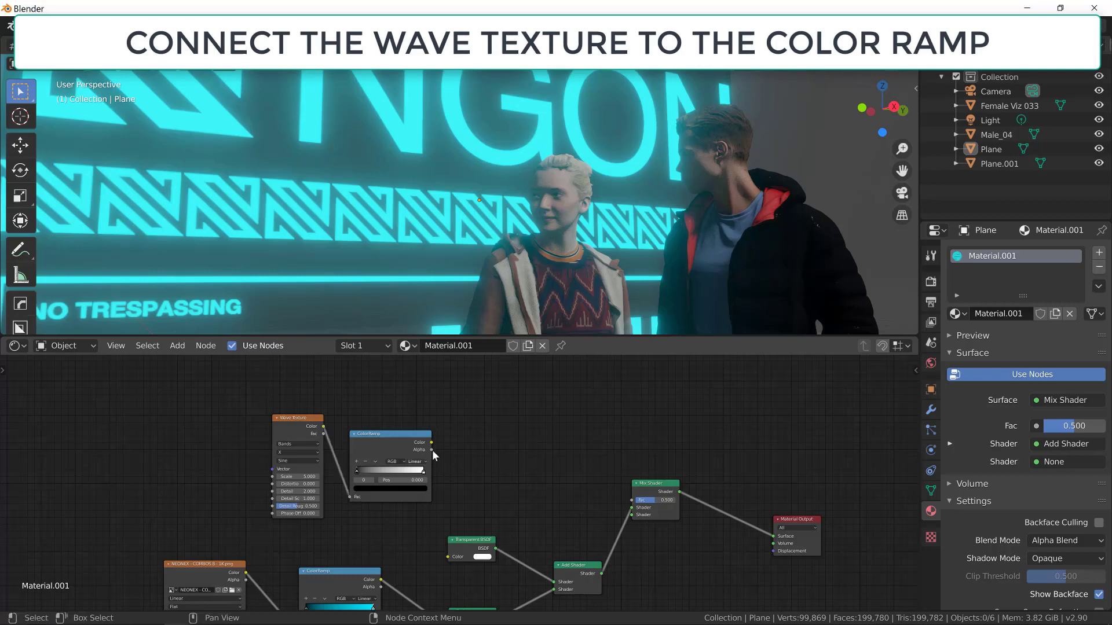
Step: Feed the wave ColorRamp color into the Mix Shader factor, run waves along Y with distortion 2.000
drag(431, 443, 621, 501)
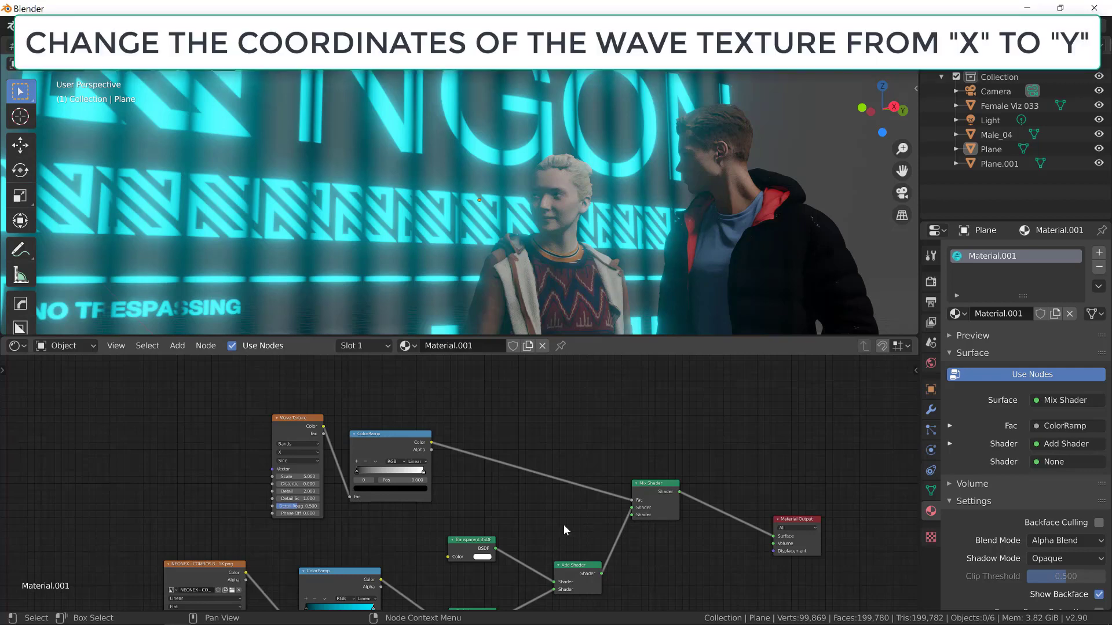
click(296, 451)
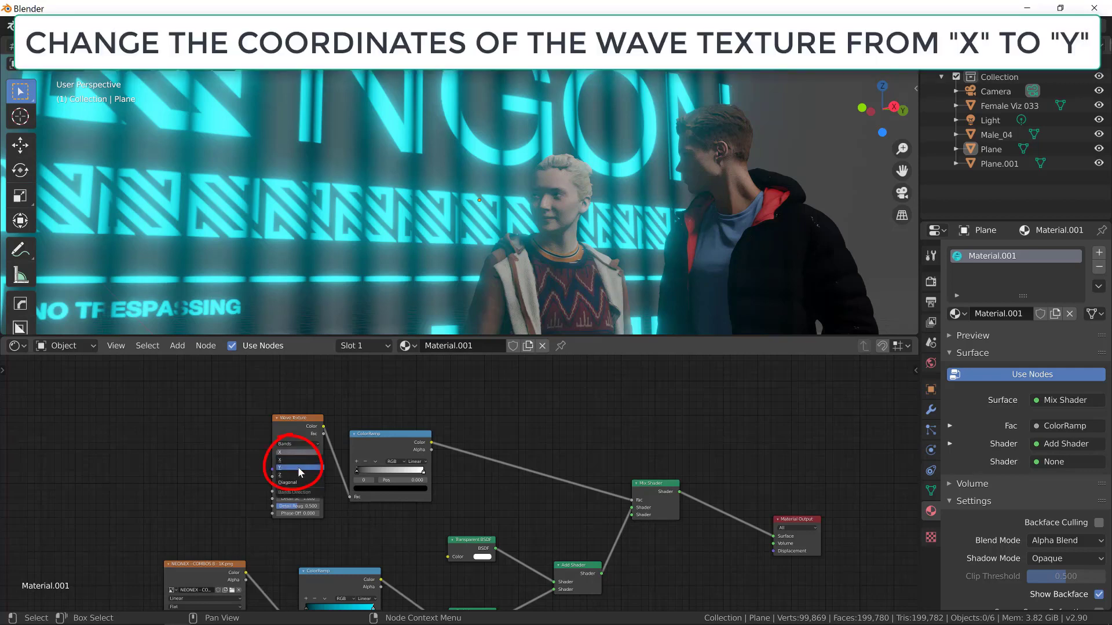
click(294, 467)
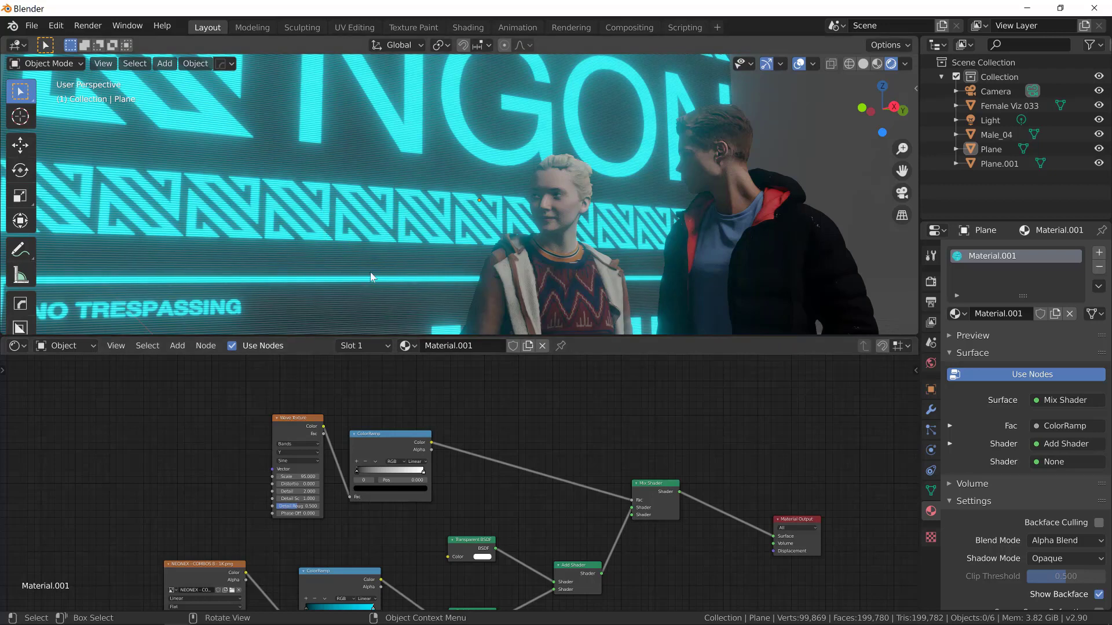
mouse_move(378, 326)
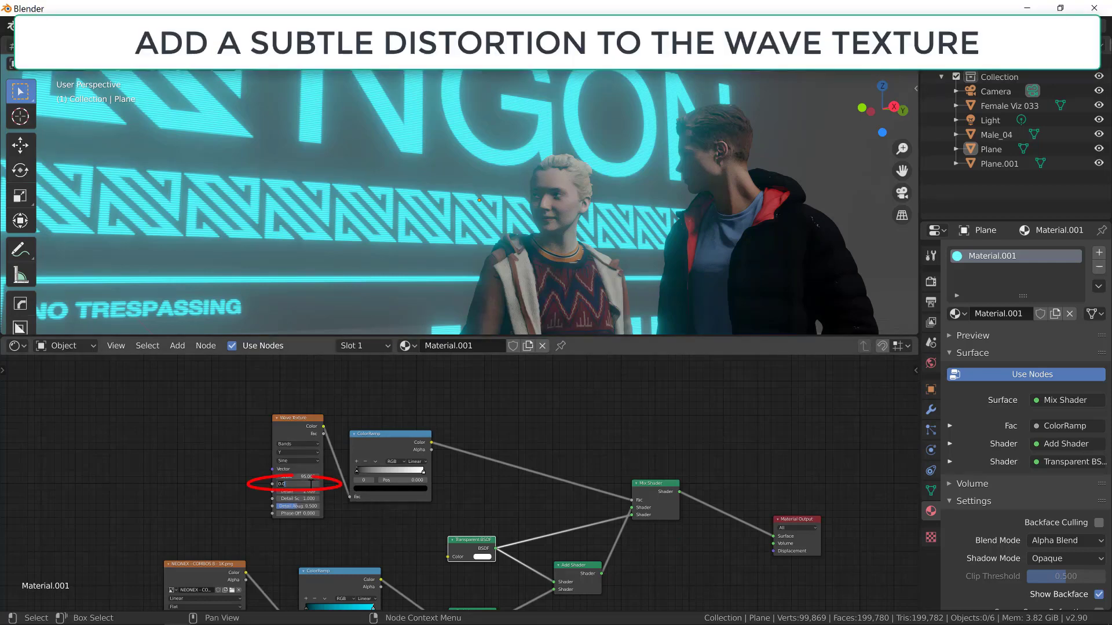
text(2.000)
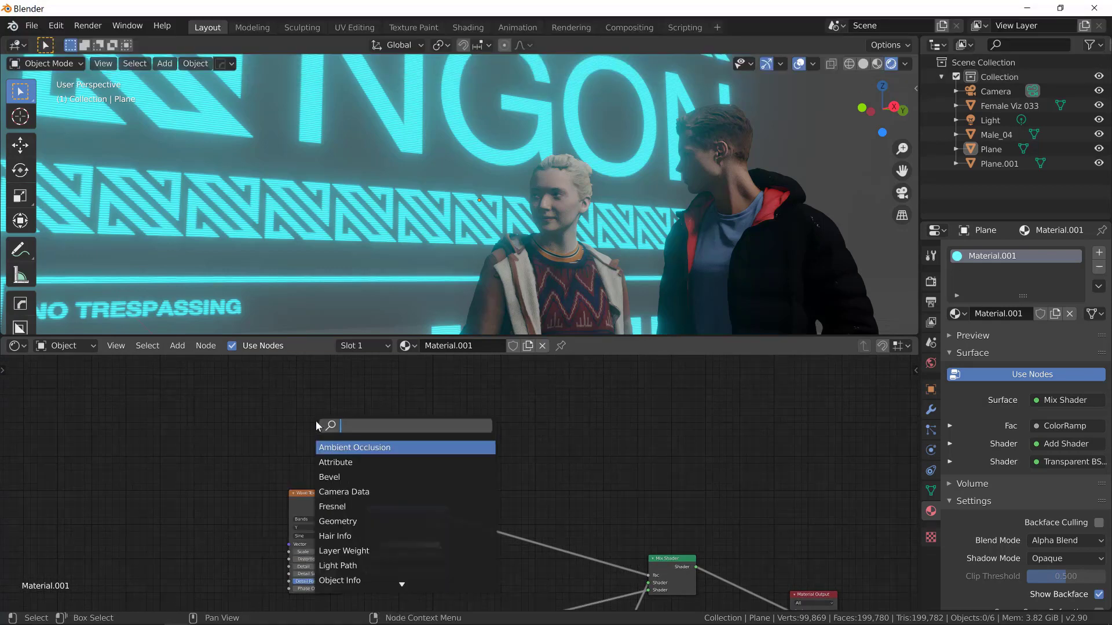
Step: Add a Musgrave Texture node and wire its Fac into a new ColorRamp
text(Musgrave)
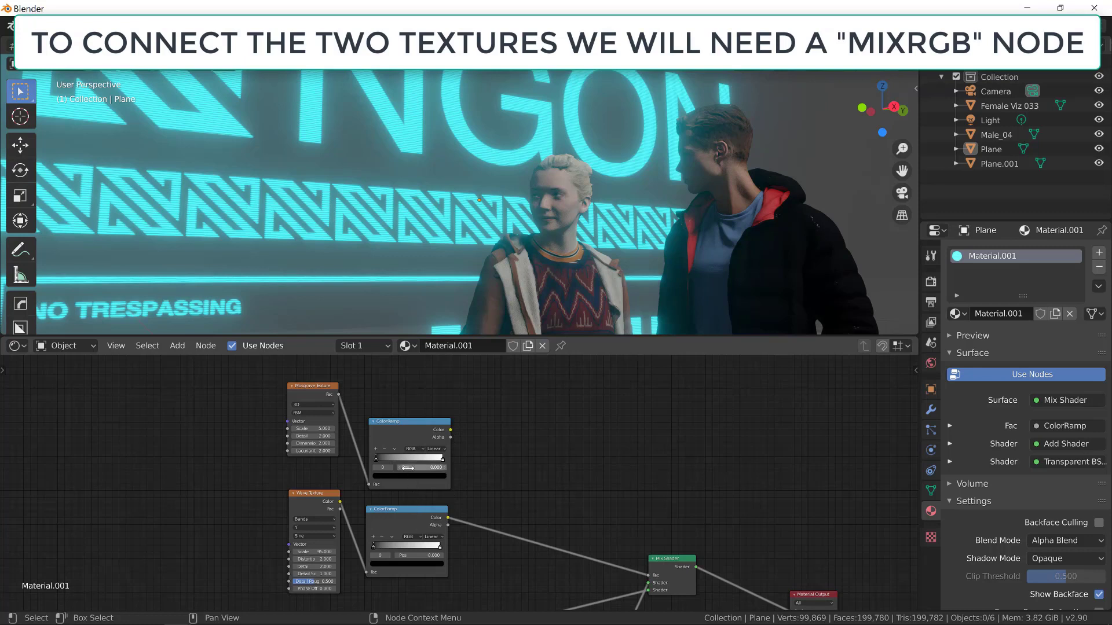
Step: Add a MixRGB node and wire the color ramps into it toward the mix factor
key(shift+a)
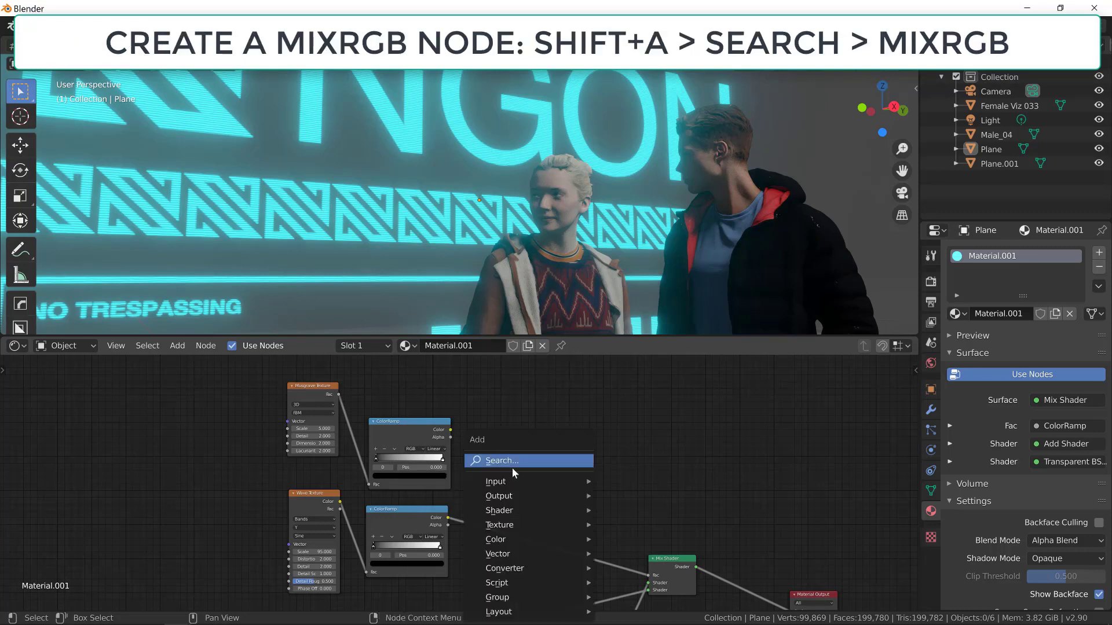
text(mi)
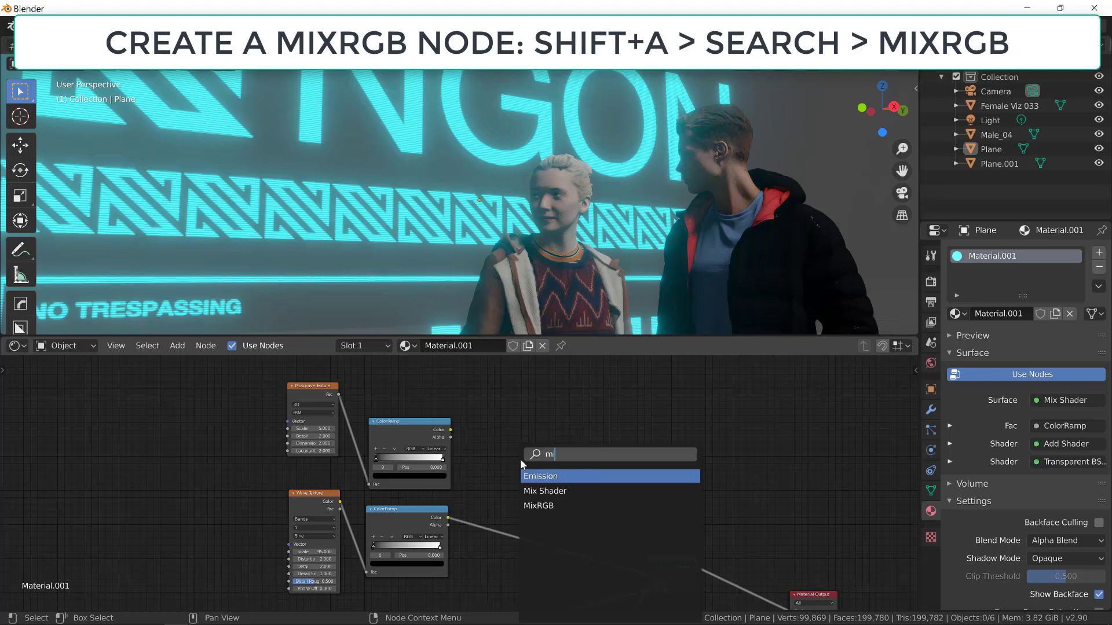
click(538, 506)
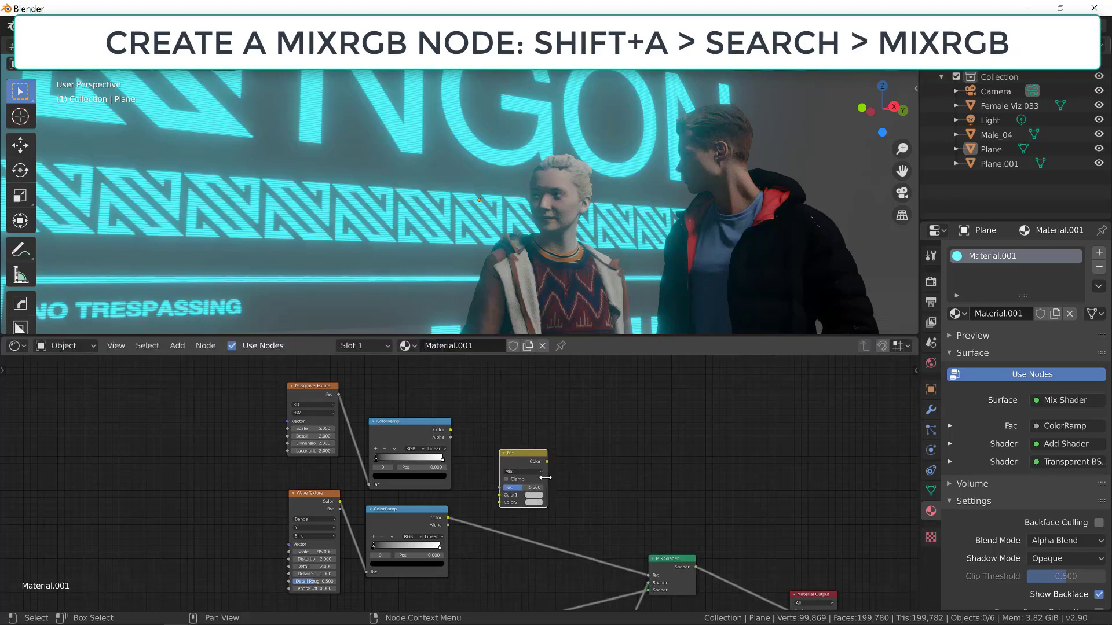
drag(451, 430, 500, 497)
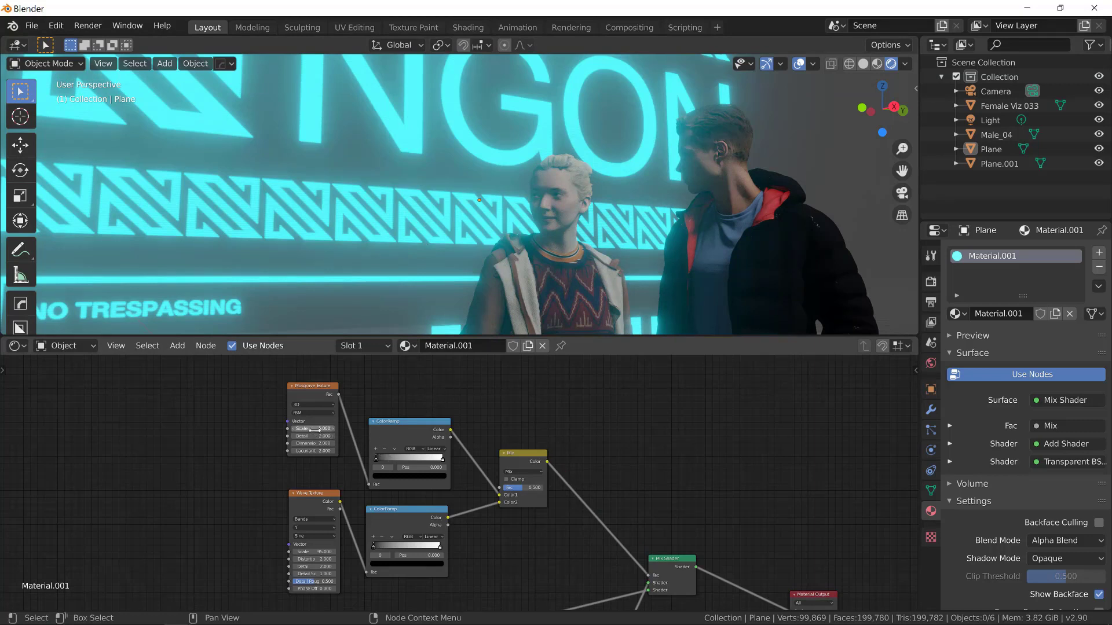
Step: Raise the Musgrave scale, set MixRGB to Add, and lower its factor so waves dominate
click(312, 428)
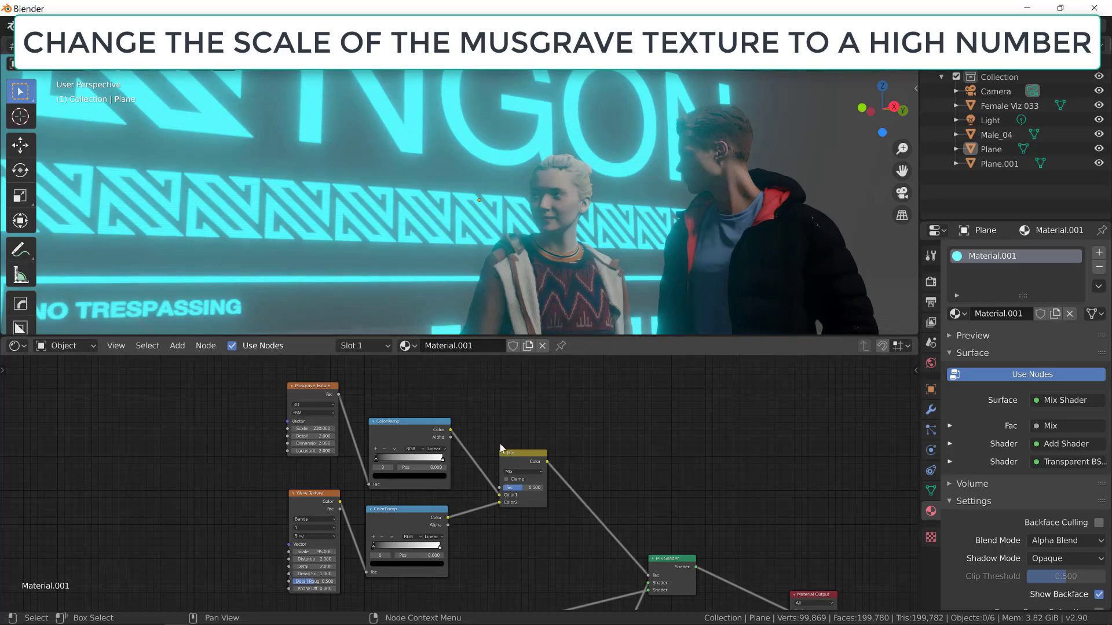
click(523, 471)
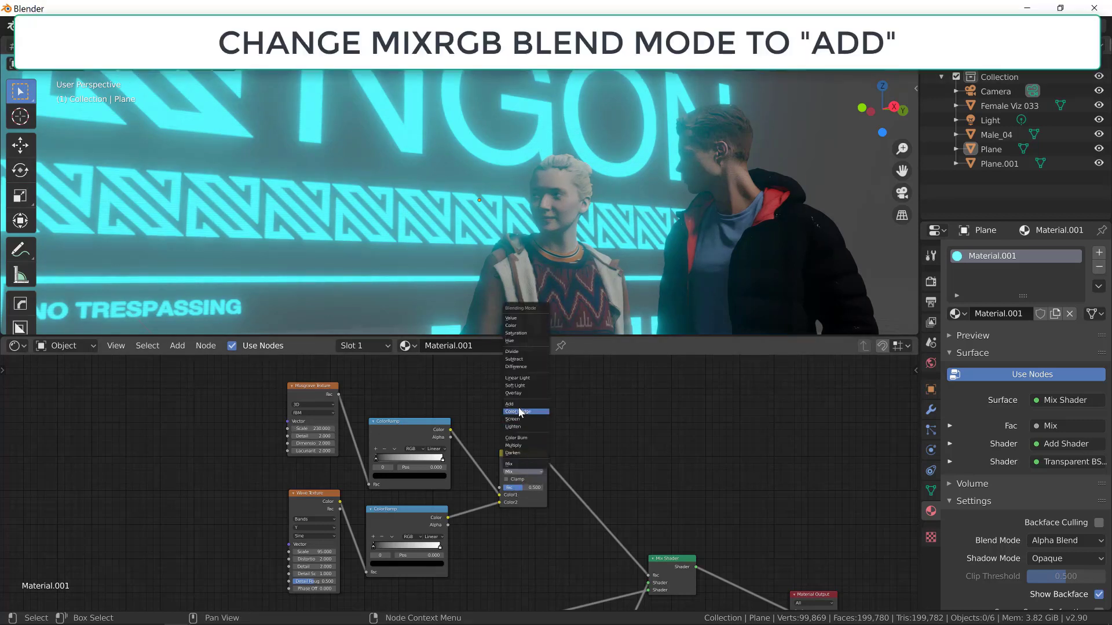
click(509, 404)
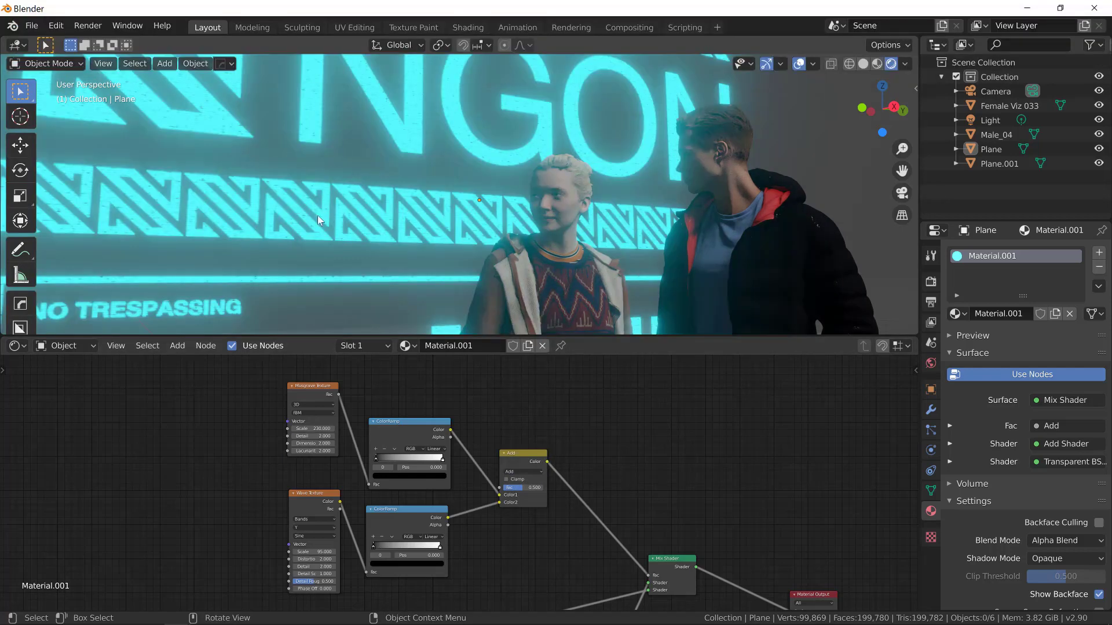
mouse_move(432, 241)
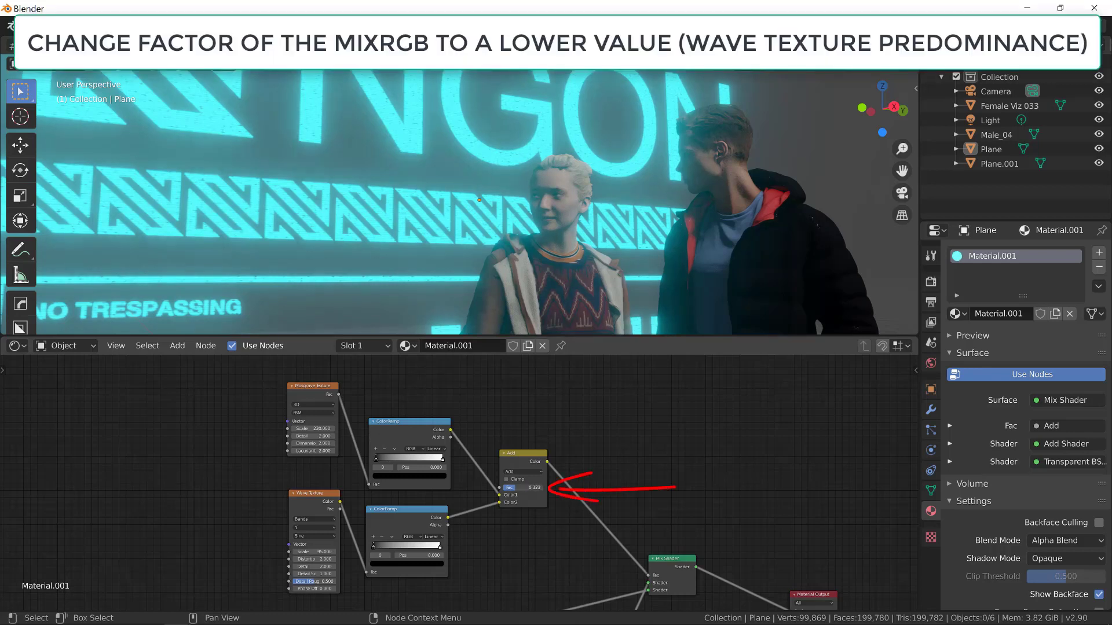
drag(524, 488, 507, 487)
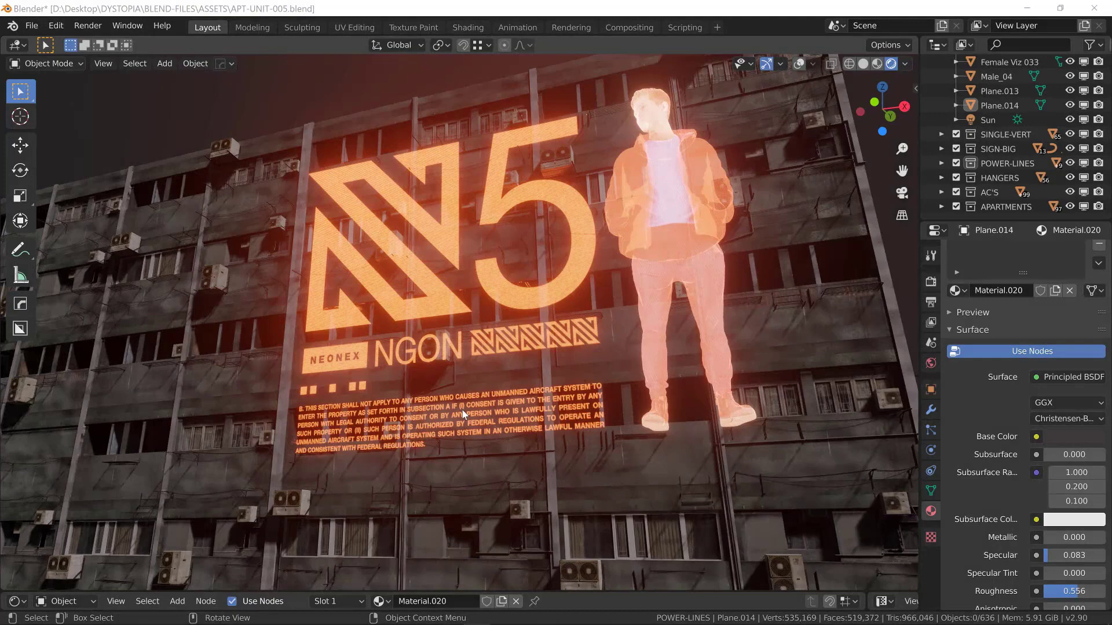
mouse_move(475, 470)
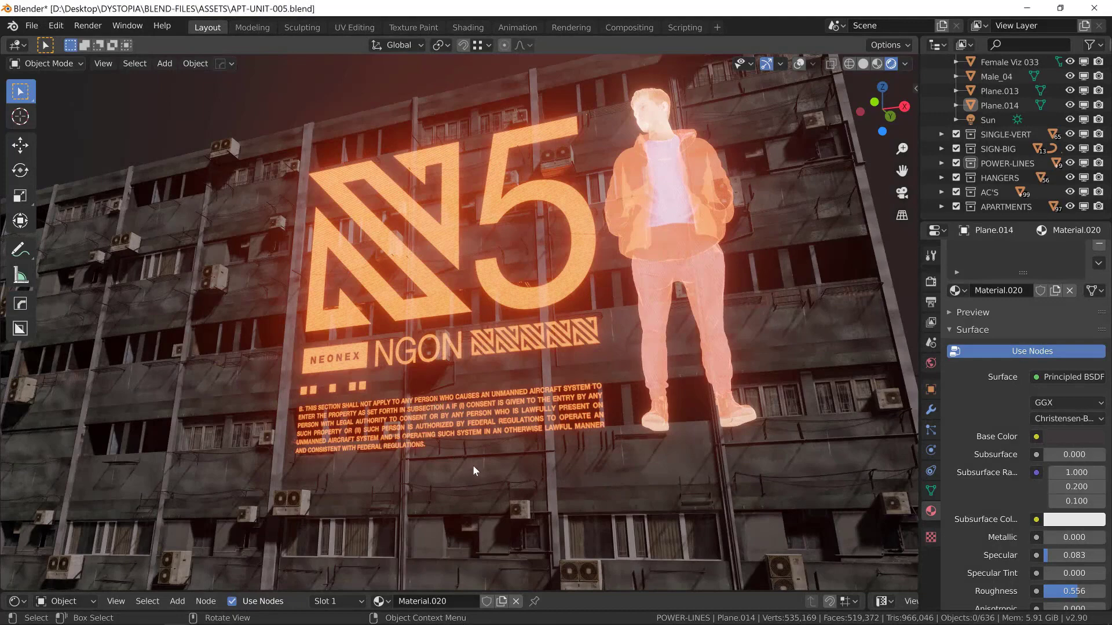